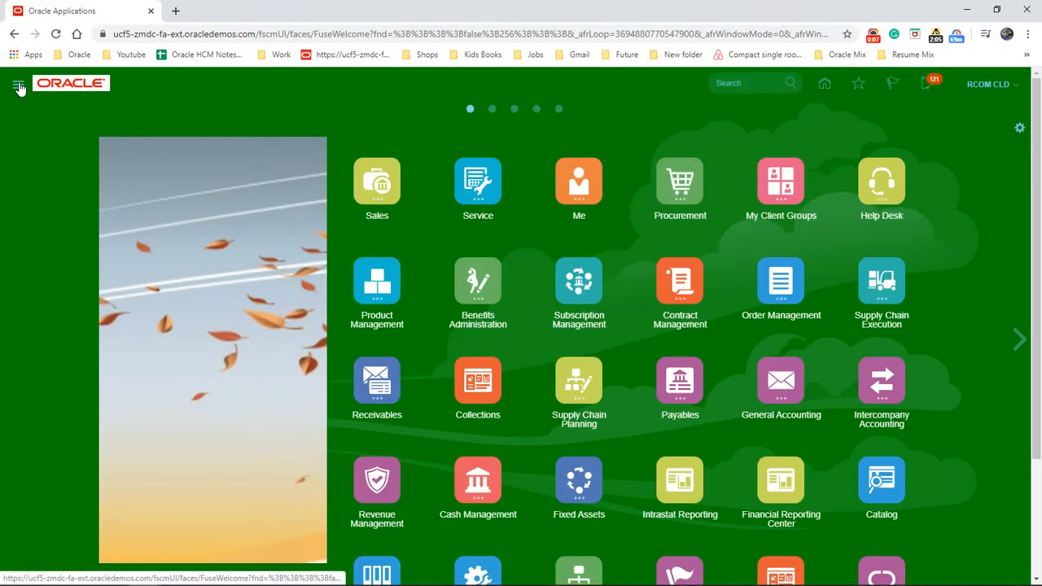
- Open New Person under My Client Groups from the Navigator menu
{"action": "left_click", "coordinate": [19, 84]}
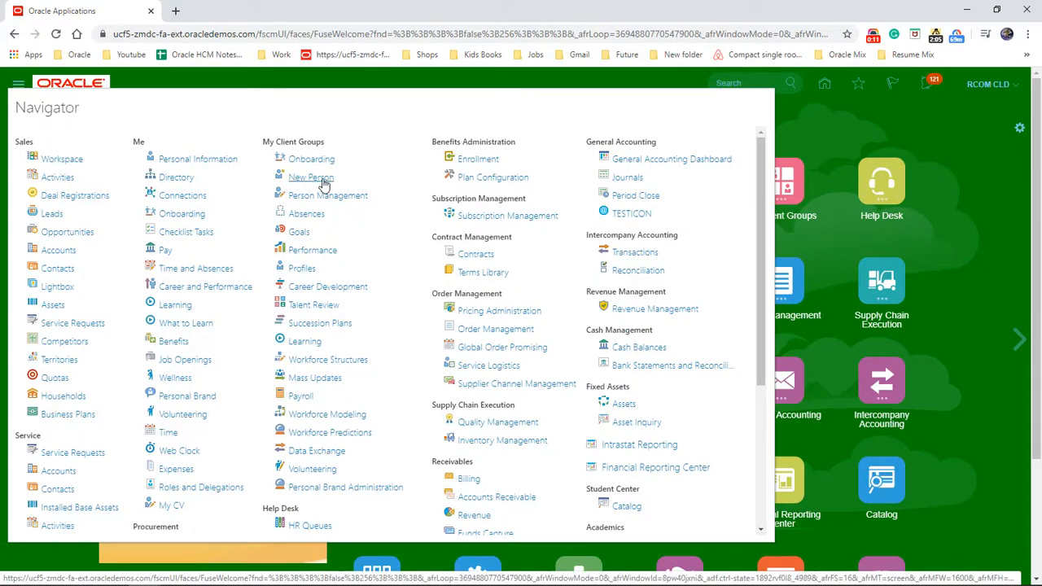
{"action": "left_click", "coordinate": [310, 177]}
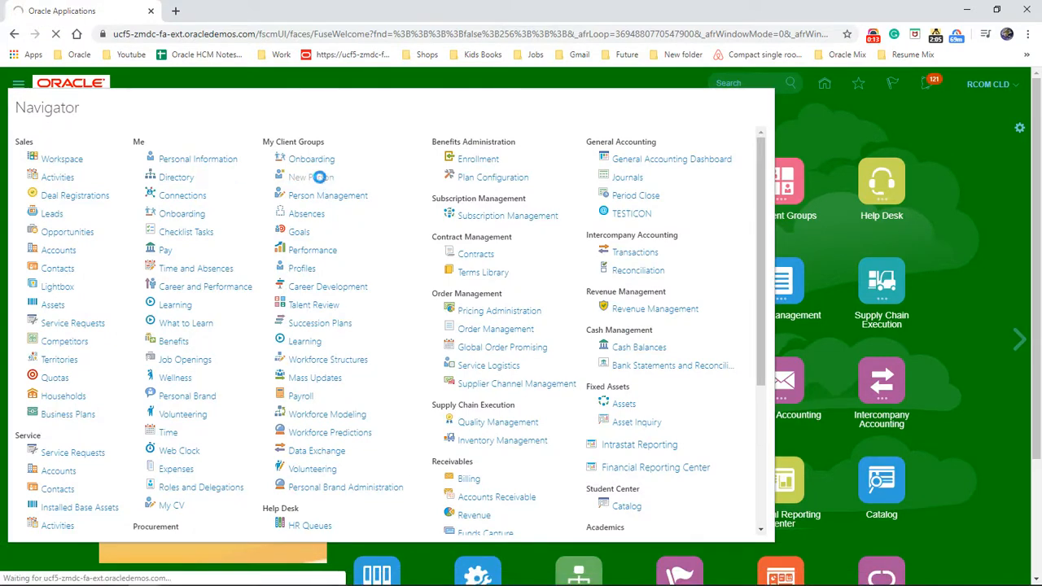
{"action": "left_click", "coordinate": [328, 360]}
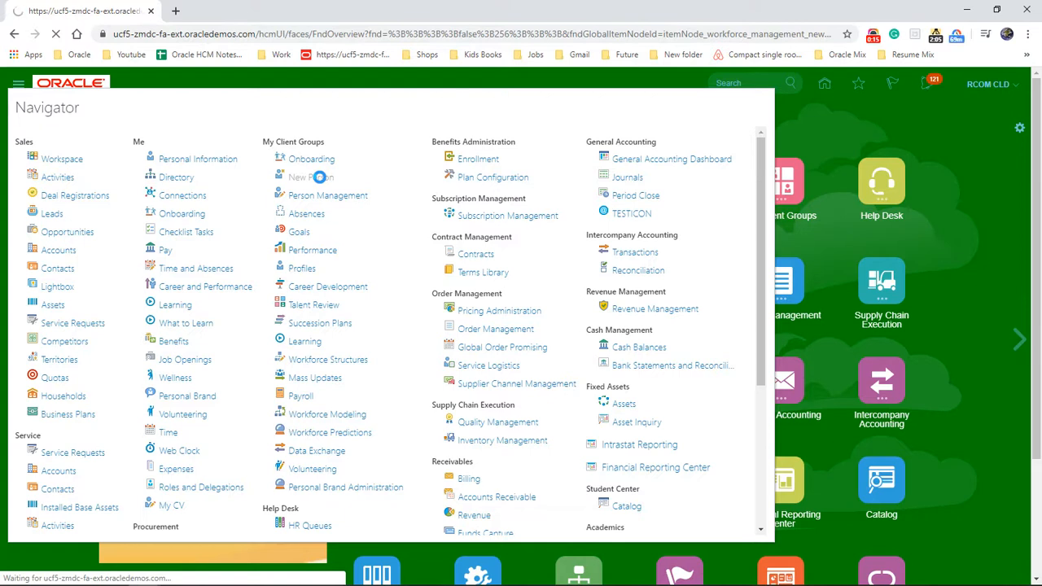
{"action": "left_click", "coordinate": [311, 177]}
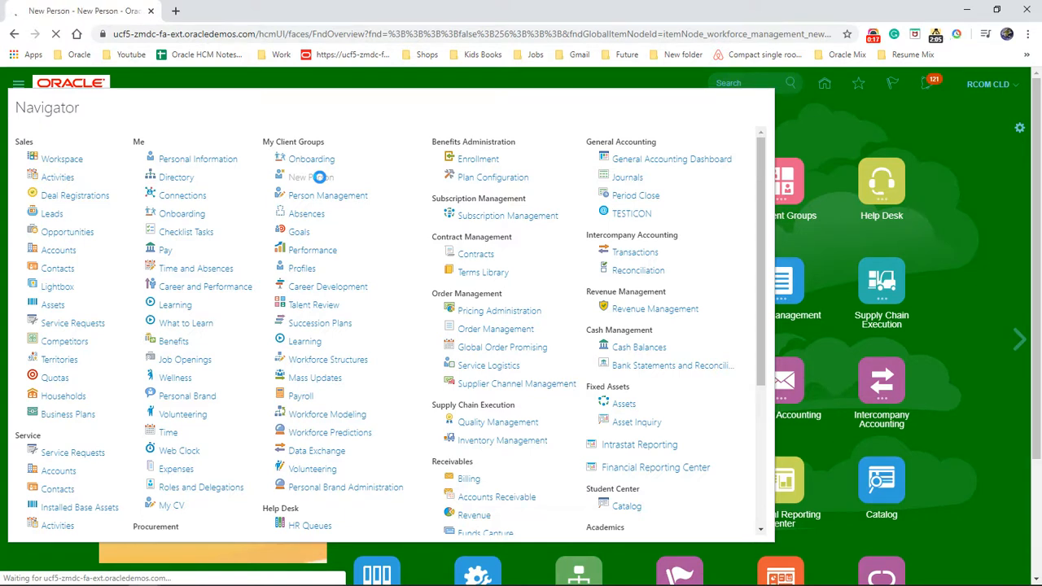
- Launch the Hire an Employee task from the New Person task list
{"action": "left_click", "coordinate": [311, 177]}
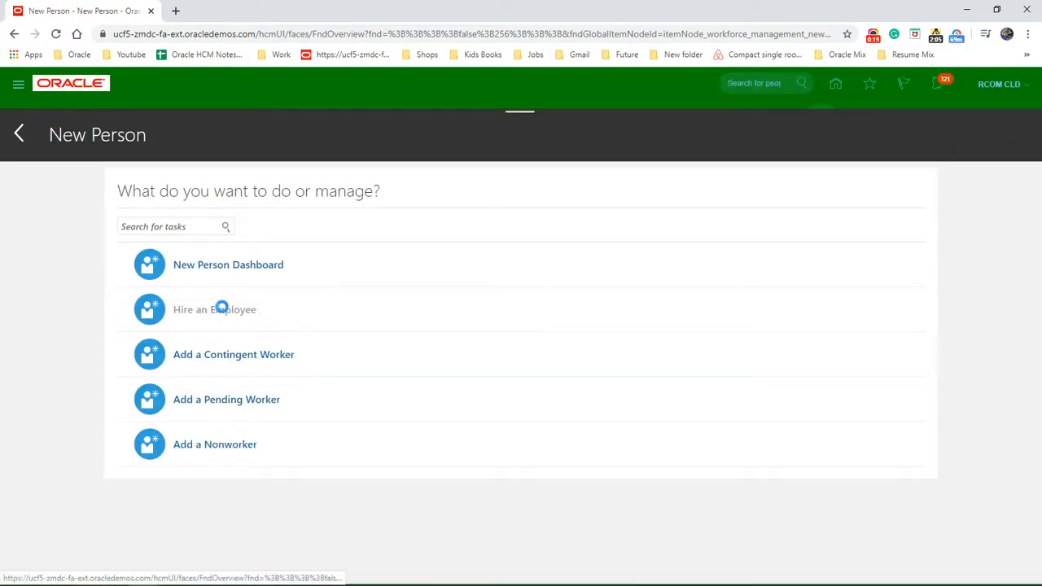
{"action": "left_click", "coordinate": [215, 309]}
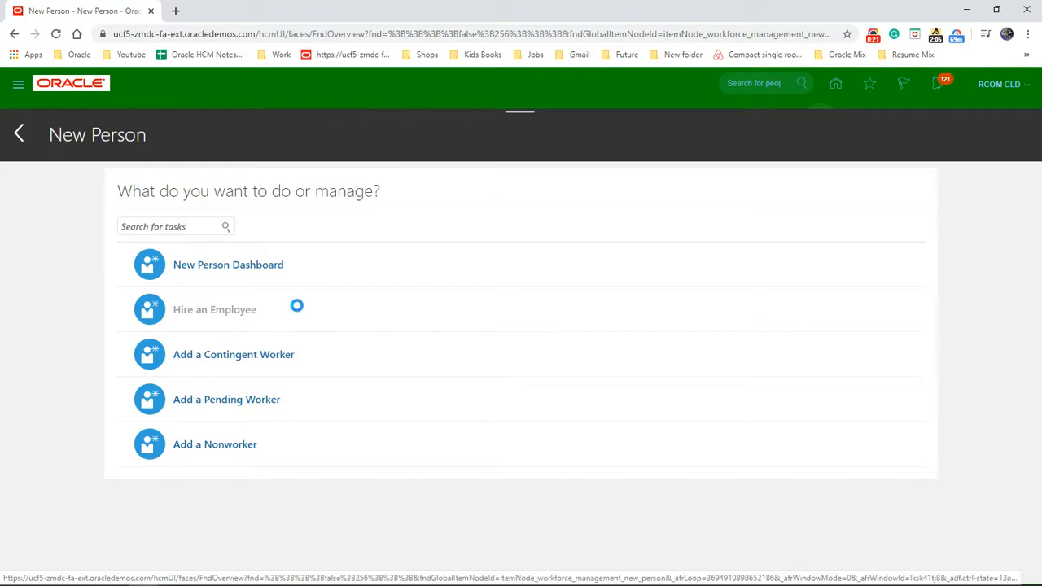
{"action": "left_click", "coordinate": [214, 310]}
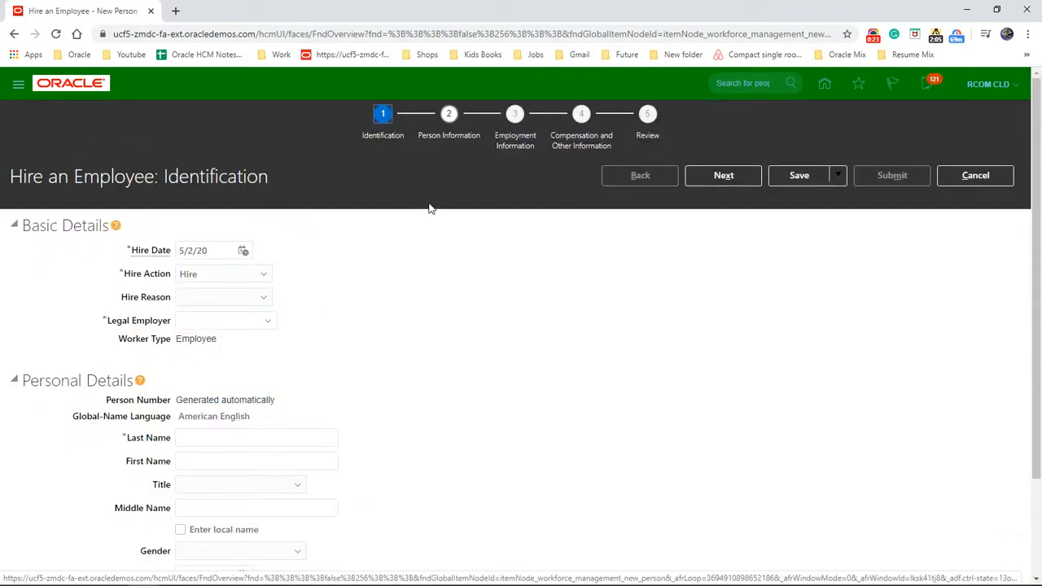
{"action": "mouse_move", "coordinate": [378, 147]}
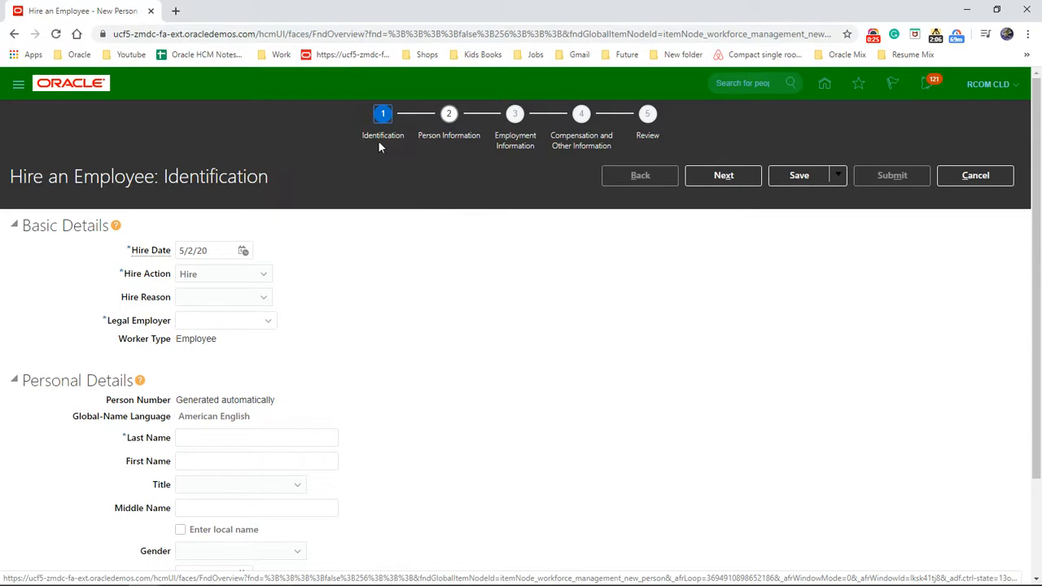
{"action": "mouse_move", "coordinate": [521, 155]}
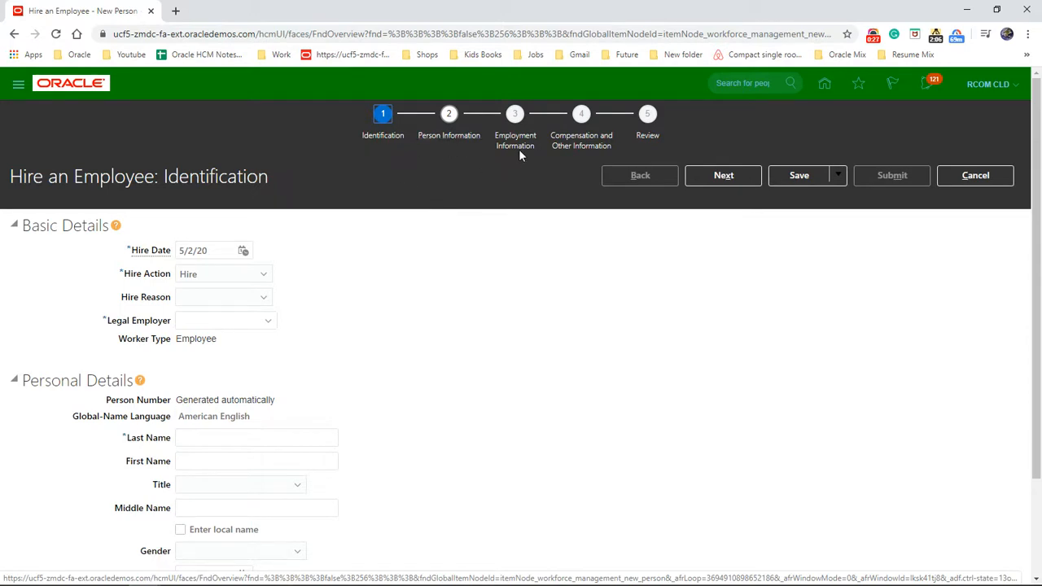
{"action": "mouse_move", "coordinate": [599, 178]}
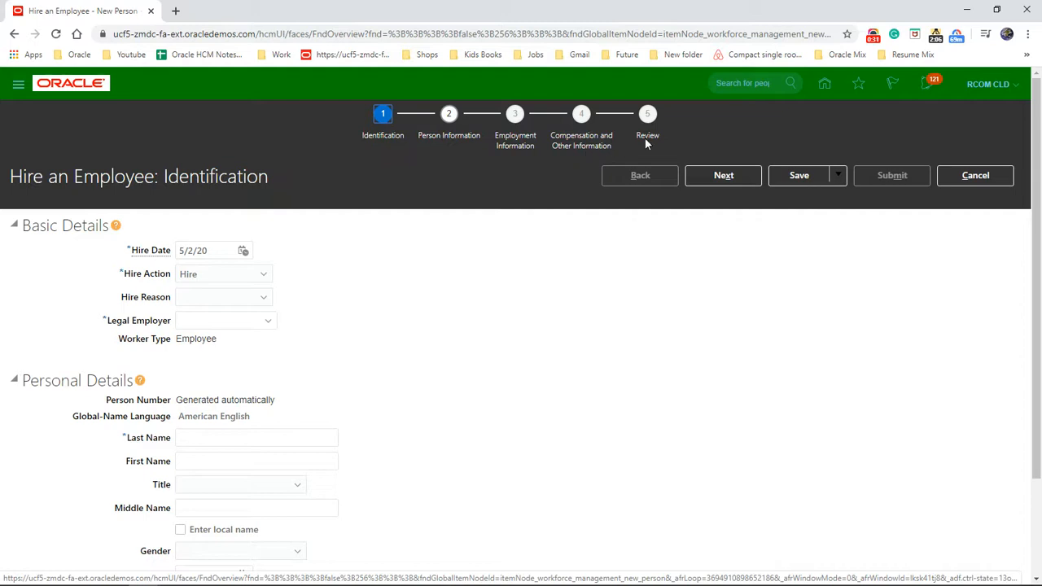
{"action": "mouse_move", "coordinate": [623, 177]}
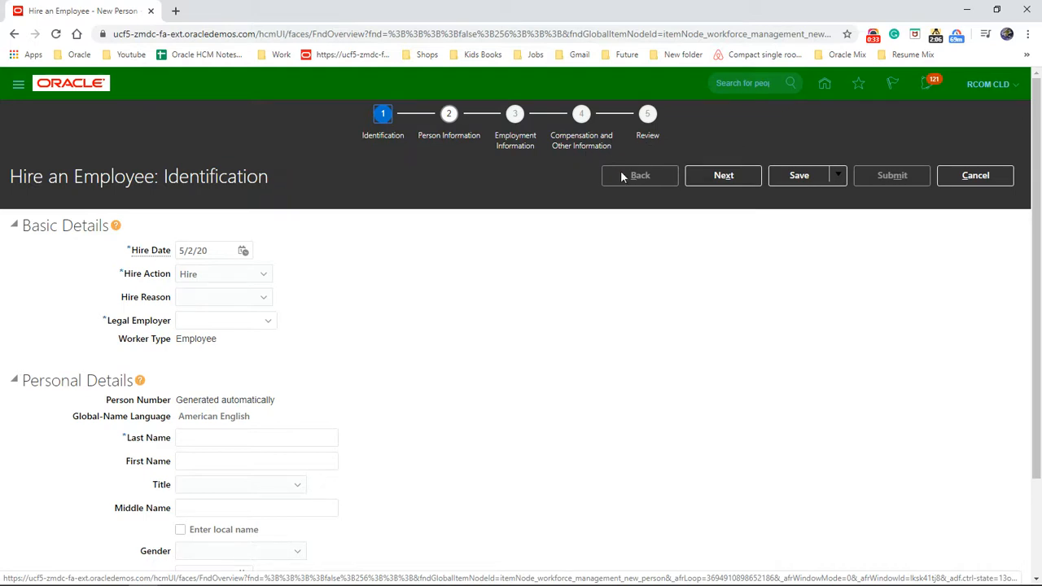
{"action": "mouse_move", "coordinate": [389, 366]}
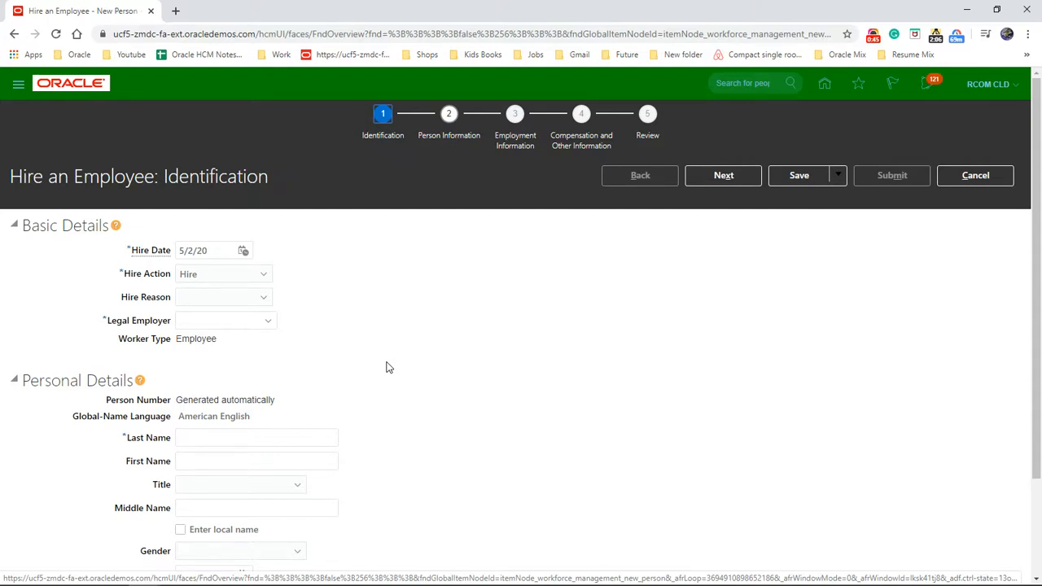
{"action": "mouse_move", "coordinate": [271, 350]}
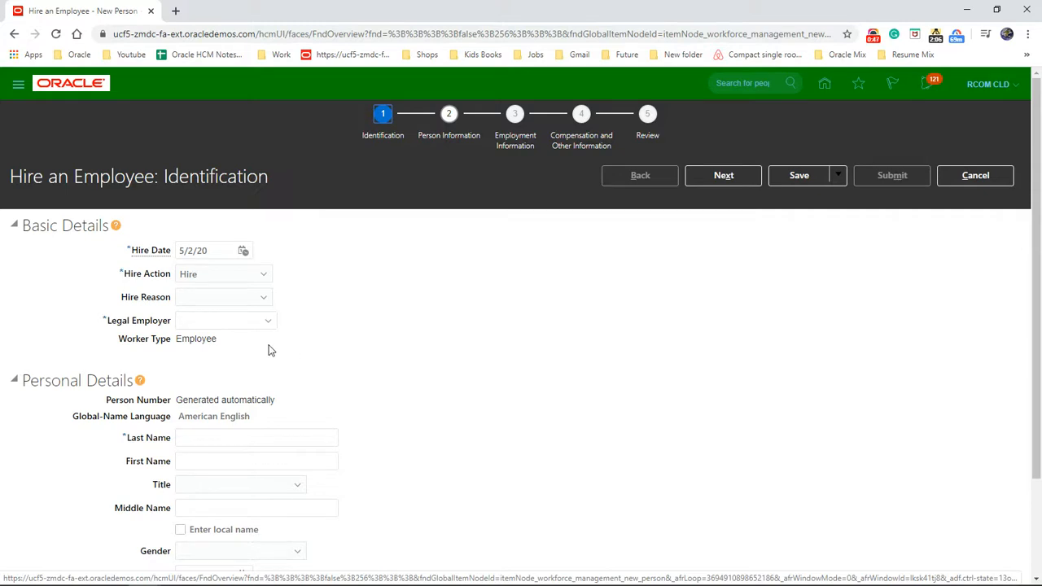
{"action": "mouse_move", "coordinate": [226, 275]}
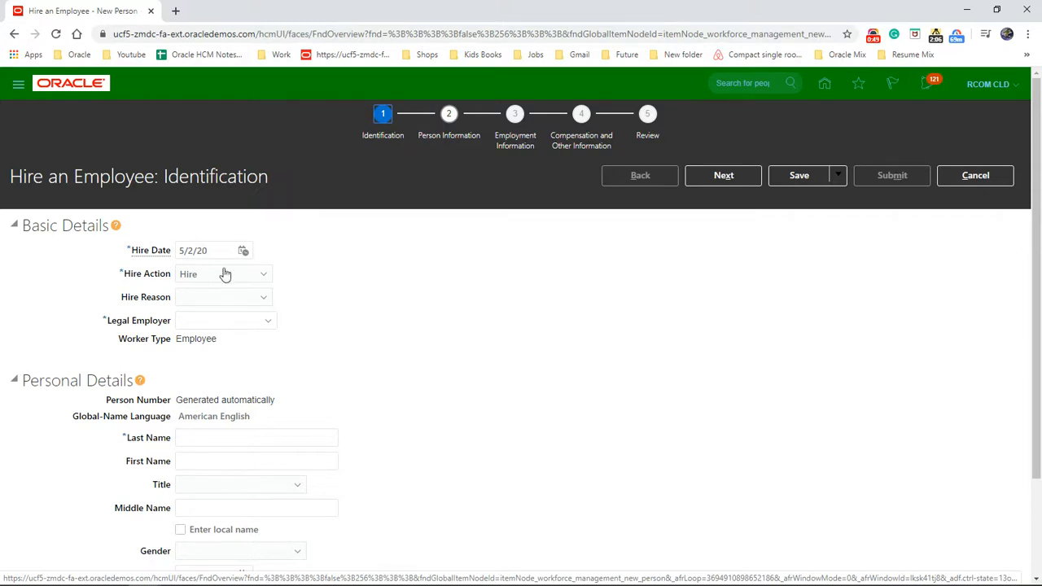
{"action": "mouse_move", "coordinate": [310, 322]}
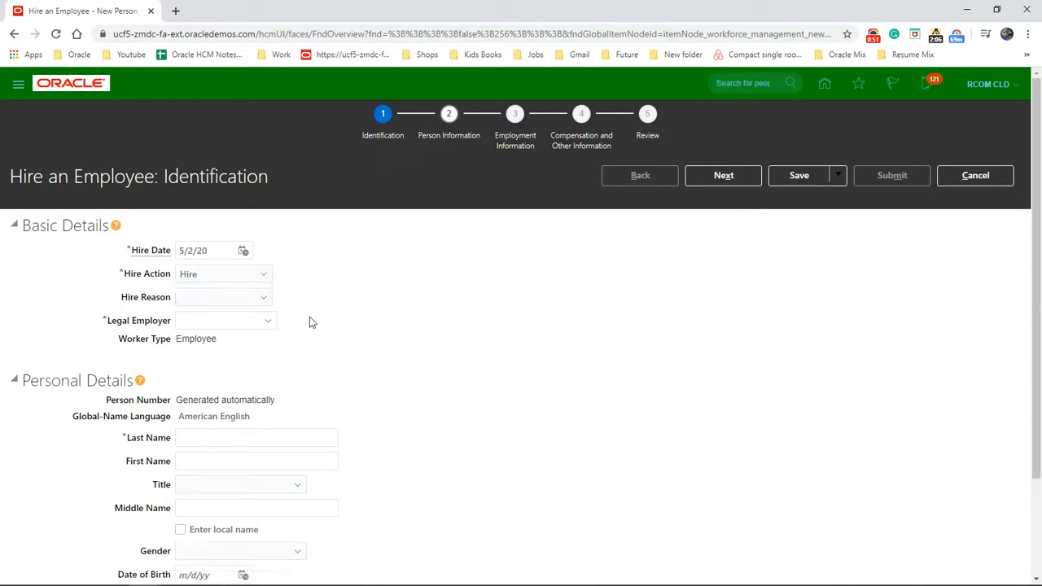
- Set Hire Reason to Hire to fill vacant position and Legal Employer to Germany Legal Entity
{"action": "left_click", "coordinate": [223, 297]}
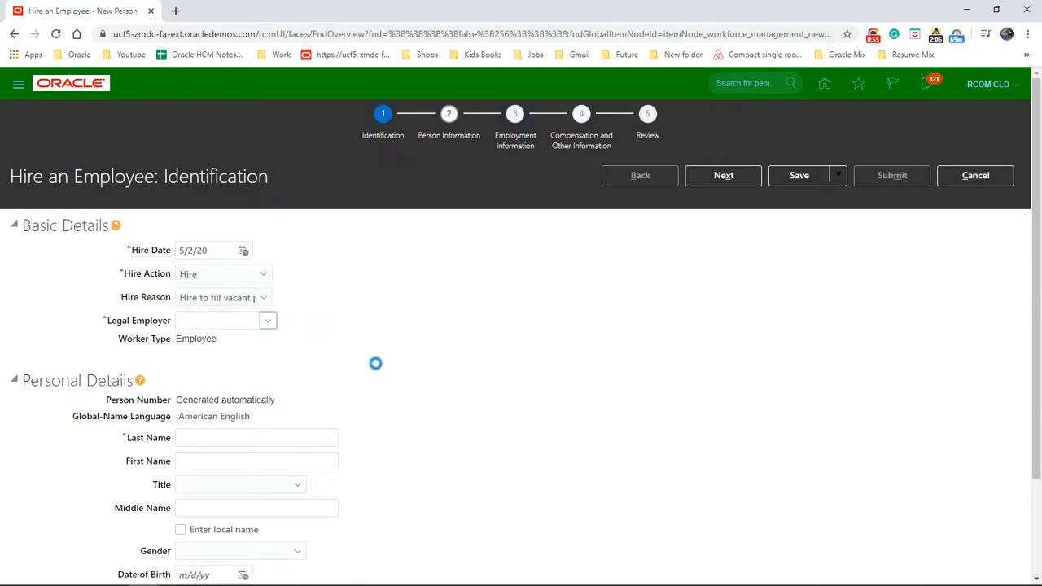
{"action": "left_click", "coordinate": [267, 320]}
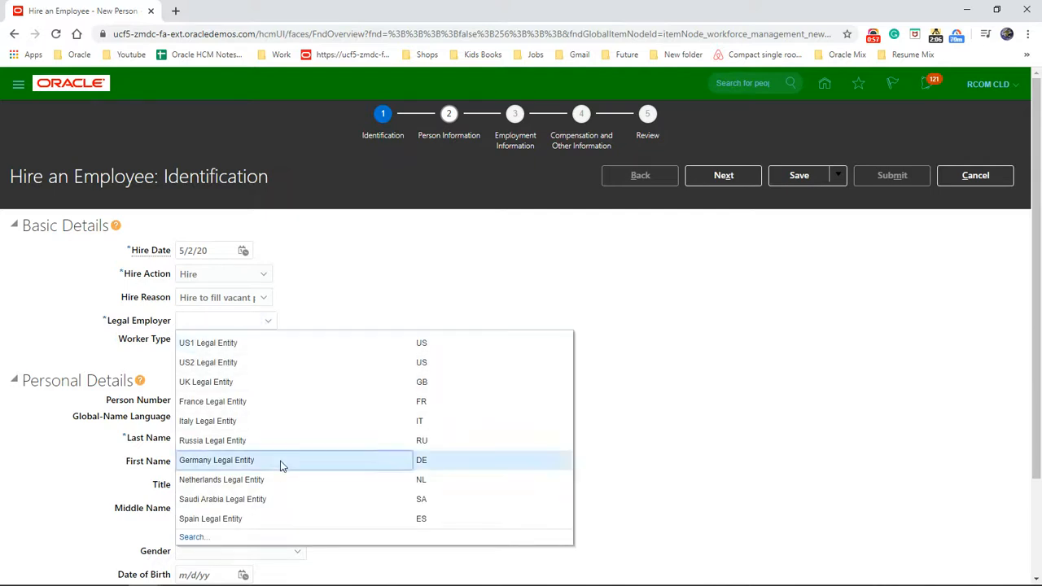
{"action": "left_click", "coordinate": [217, 460]}
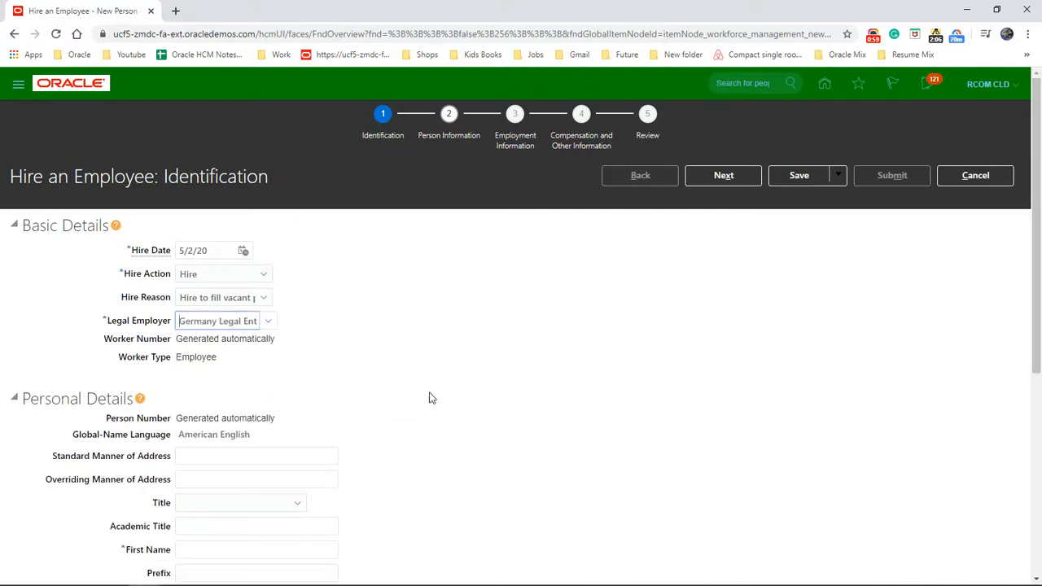
{"action": "scroll", "scroll_direction": "down", "scroll_amount": 3}
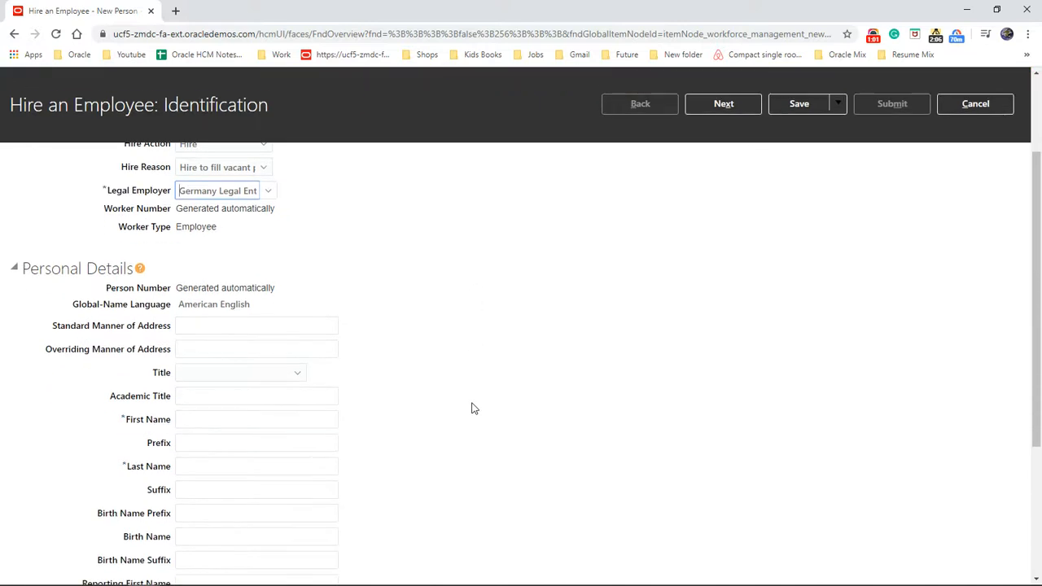
{"action": "mouse_move", "coordinate": [391, 400]}
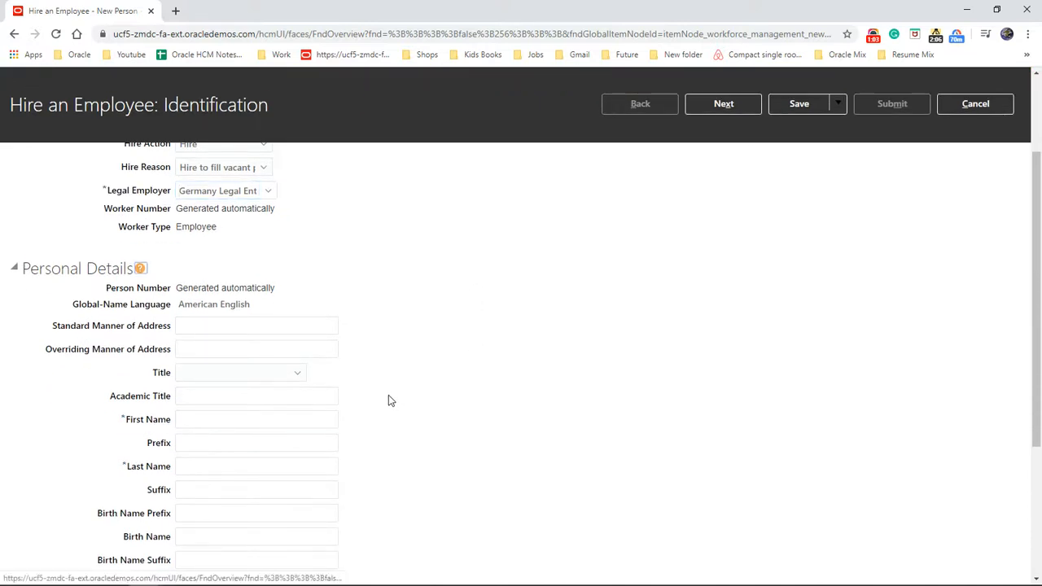
- Enter the new hire's name BMWLEO SEBI and continue to Person Information
{"action": "left_click", "coordinate": [257, 419]}
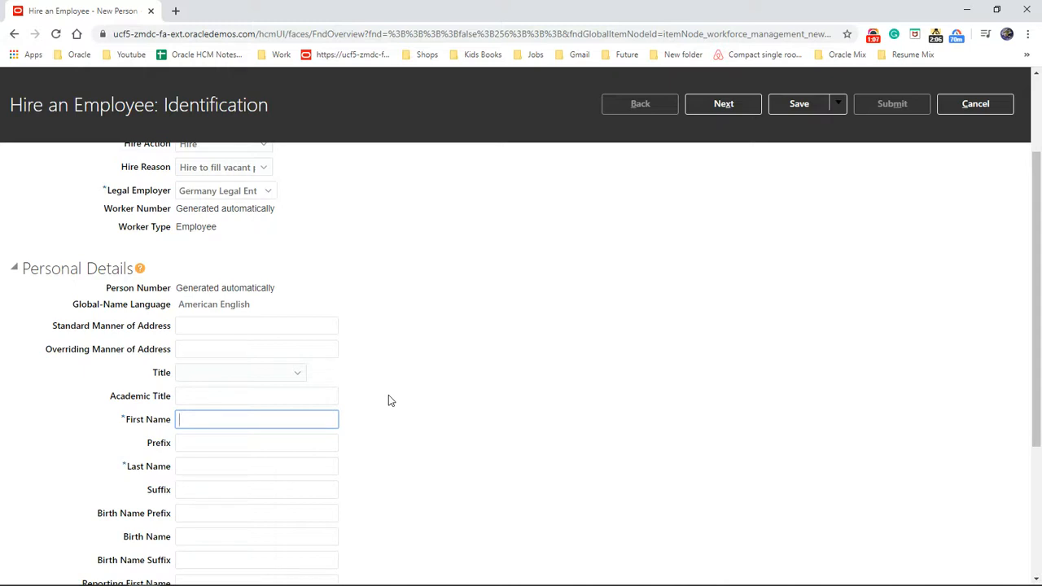
{"action": "type", "text": "BMWLEO"}
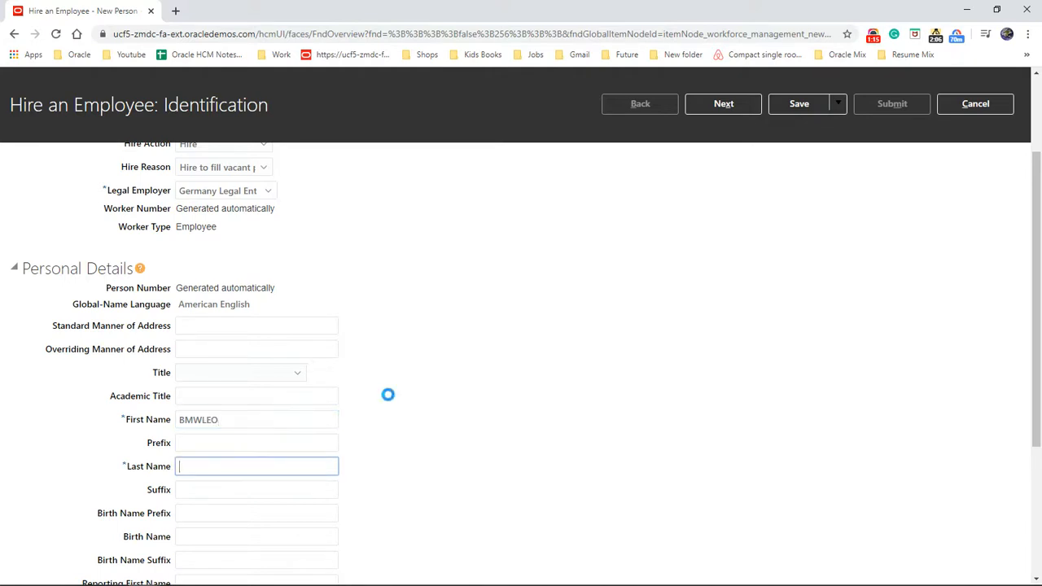
{"action": "type", "text": "SEBI"}
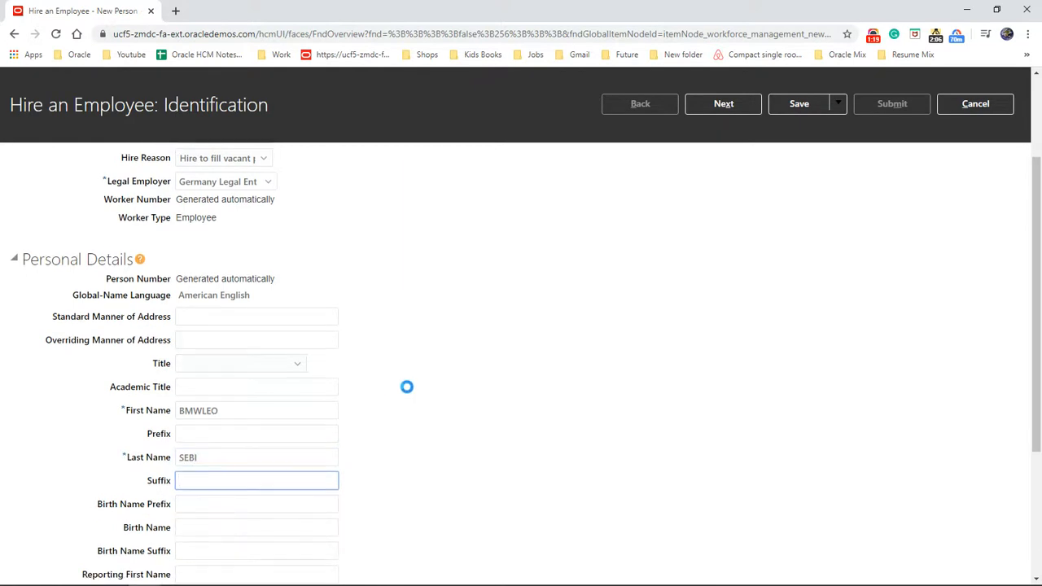
{"action": "scroll", "scroll_direction": "down", "scroll_amount": 3}
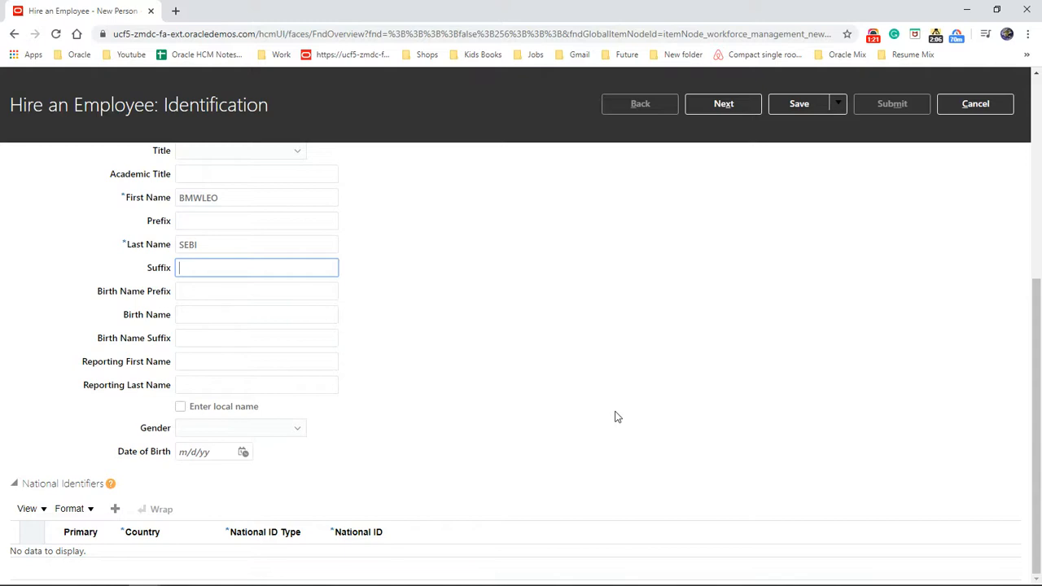
{"action": "scroll", "scroll_direction": "up", "scroll_amount": 3}
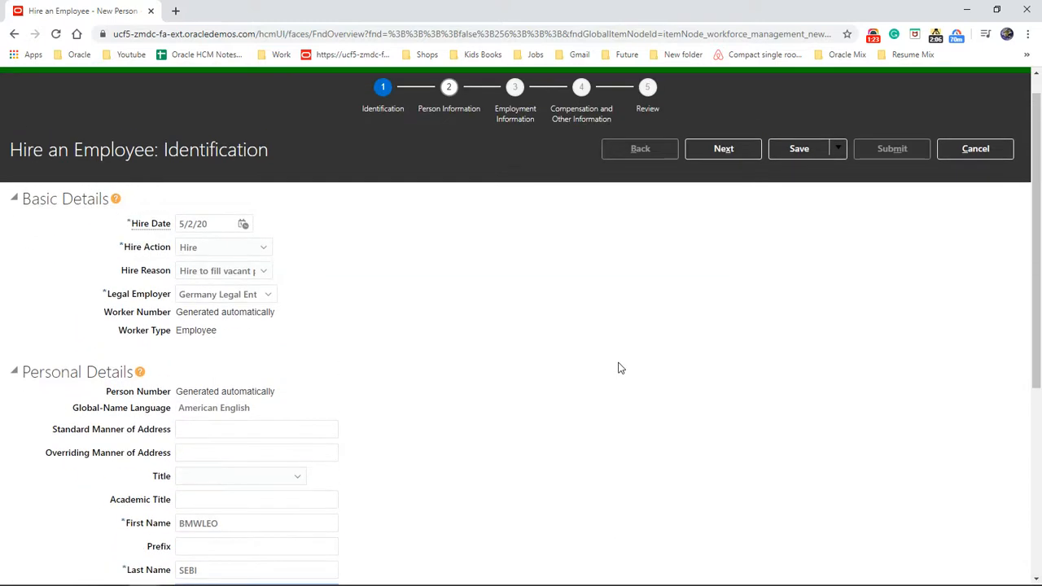
{"action": "left_click", "coordinate": [723, 148]}
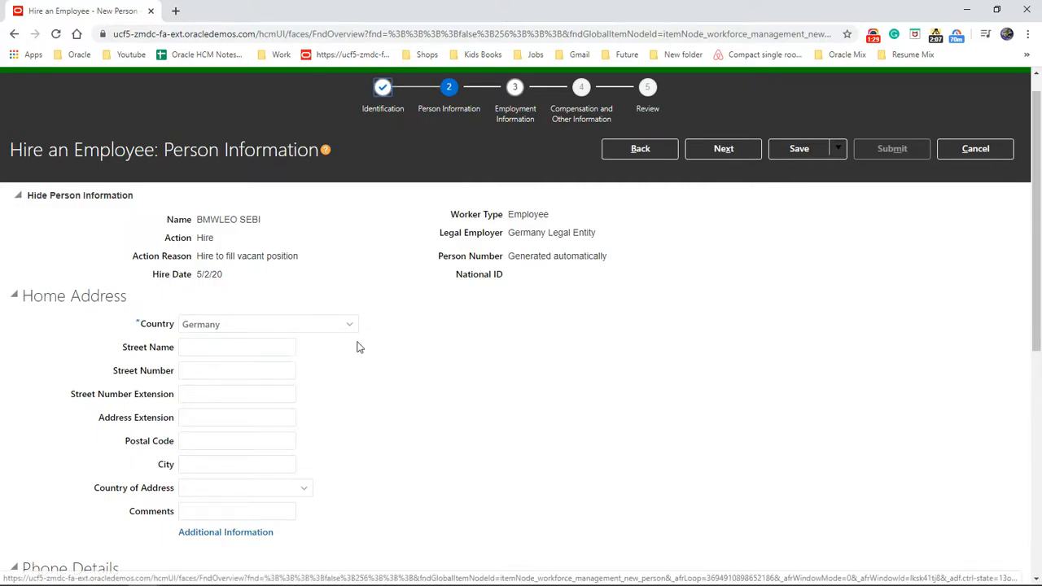
{"action": "mouse_move", "coordinate": [634, 244]}
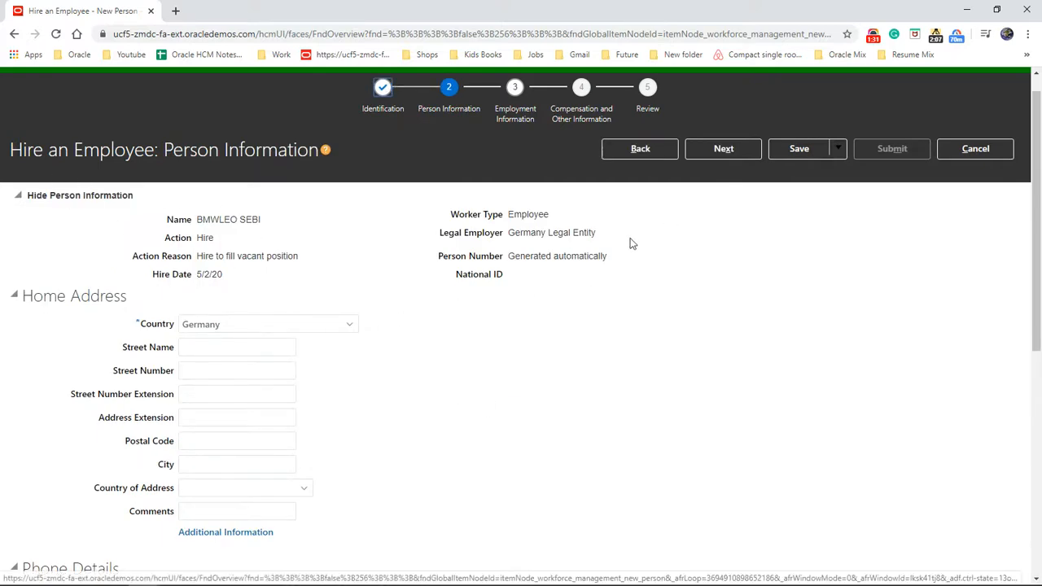
{"action": "mouse_move", "coordinate": [379, 294]}
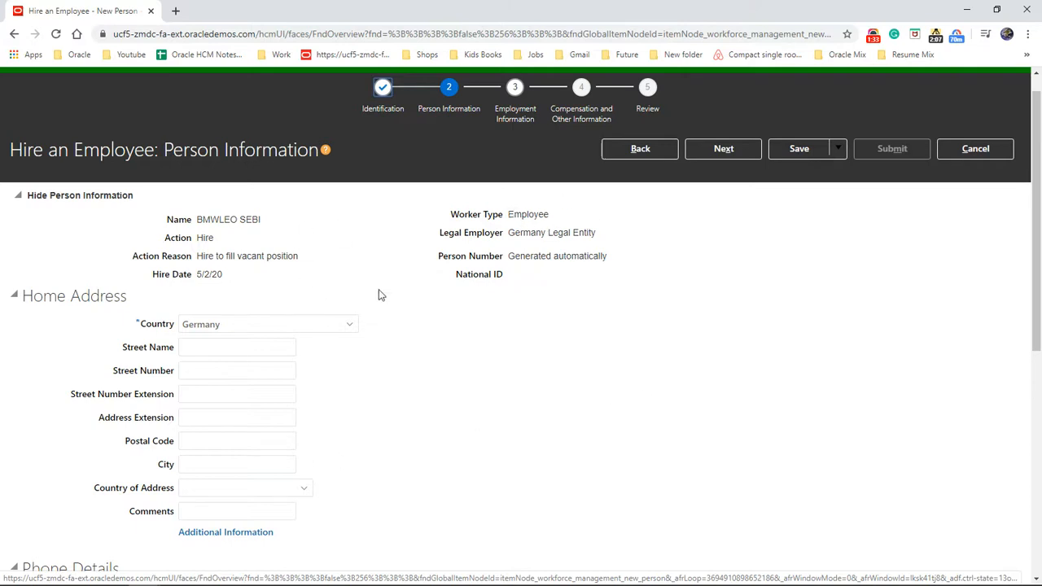
- Review the Person Information page without entering address or contact details, then continue
{"action": "scroll", "scroll_direction": "down", "scroll_amount": 3}
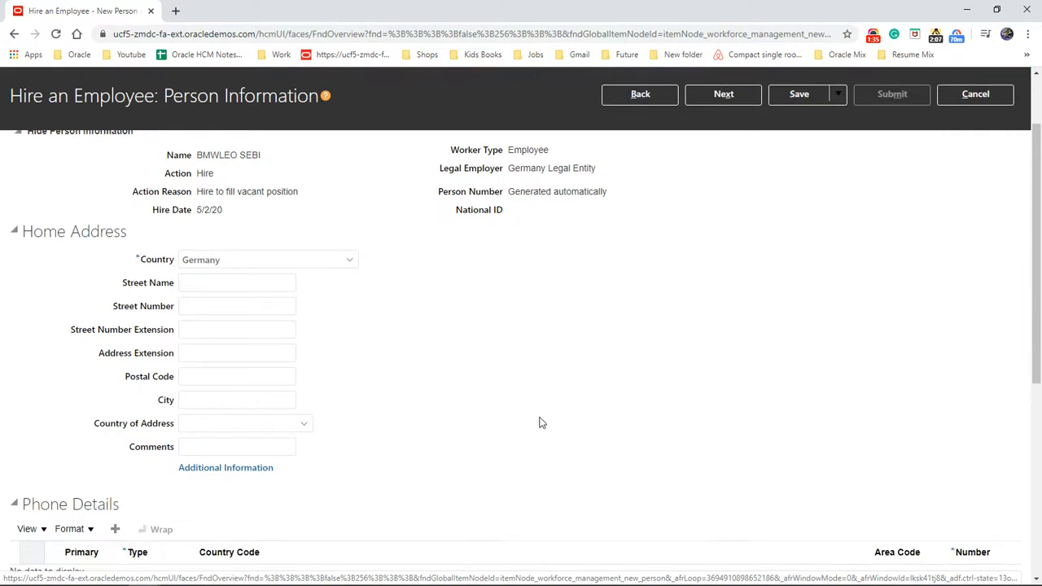
{"action": "scroll", "scroll_direction": "down", "scroll_amount": 3}
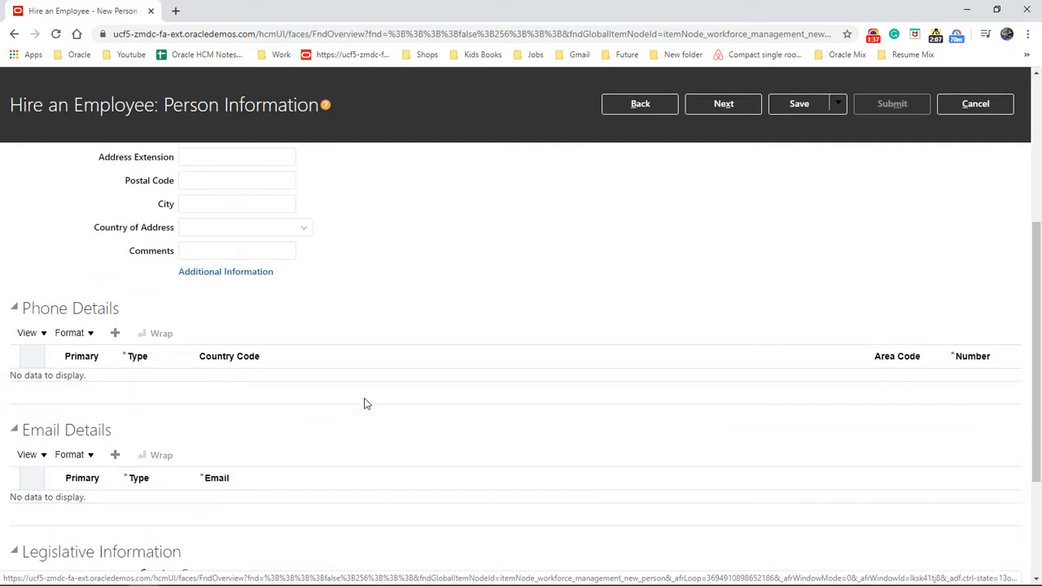
{"action": "scroll", "scroll_direction": "down", "scroll_amount": 3}
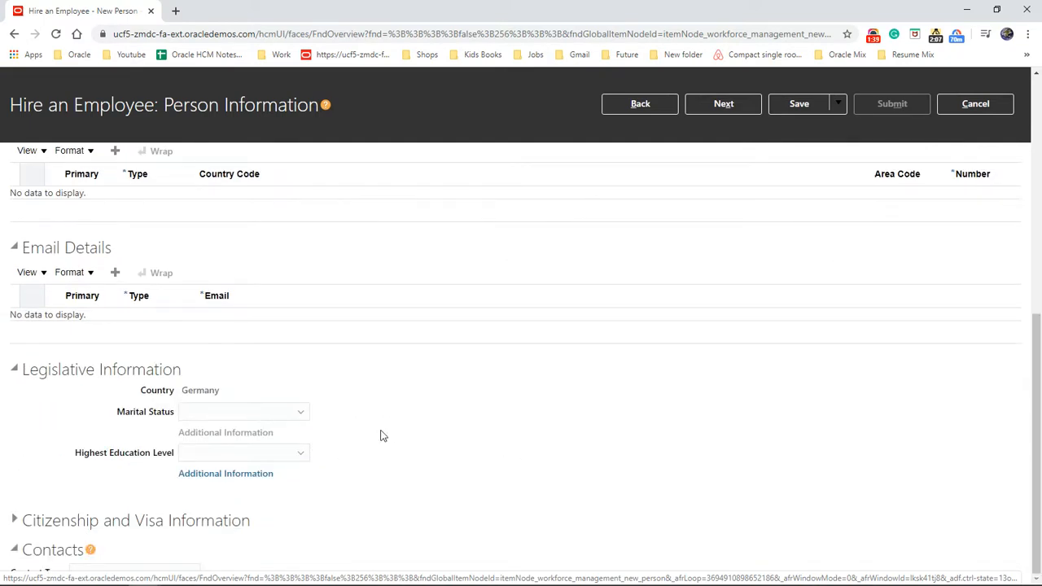
{"action": "scroll", "scroll_direction": "up", "scroll_amount": 3}
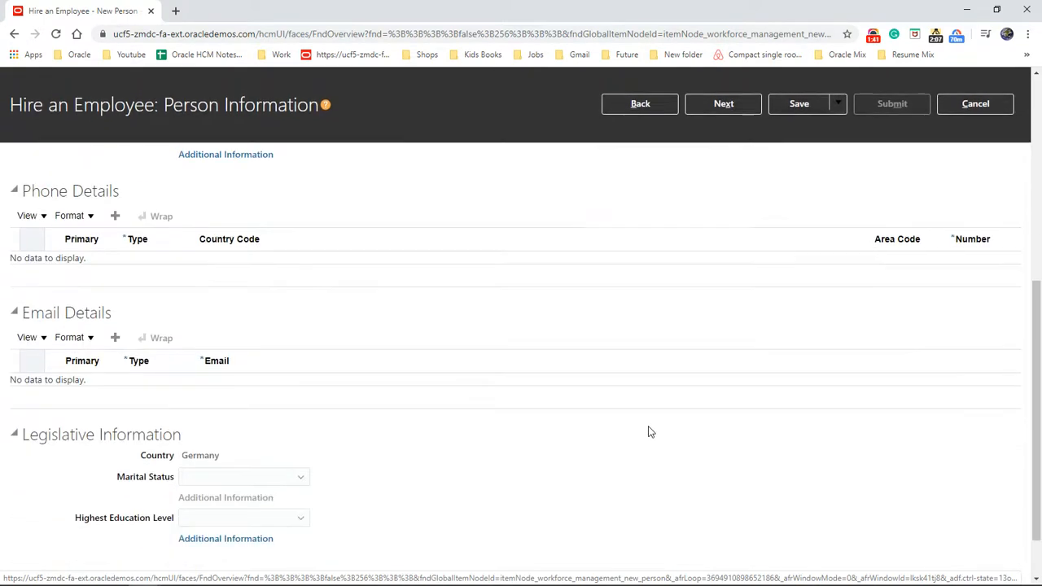
{"action": "scroll", "scroll_direction": "down", "scroll_amount": 3}
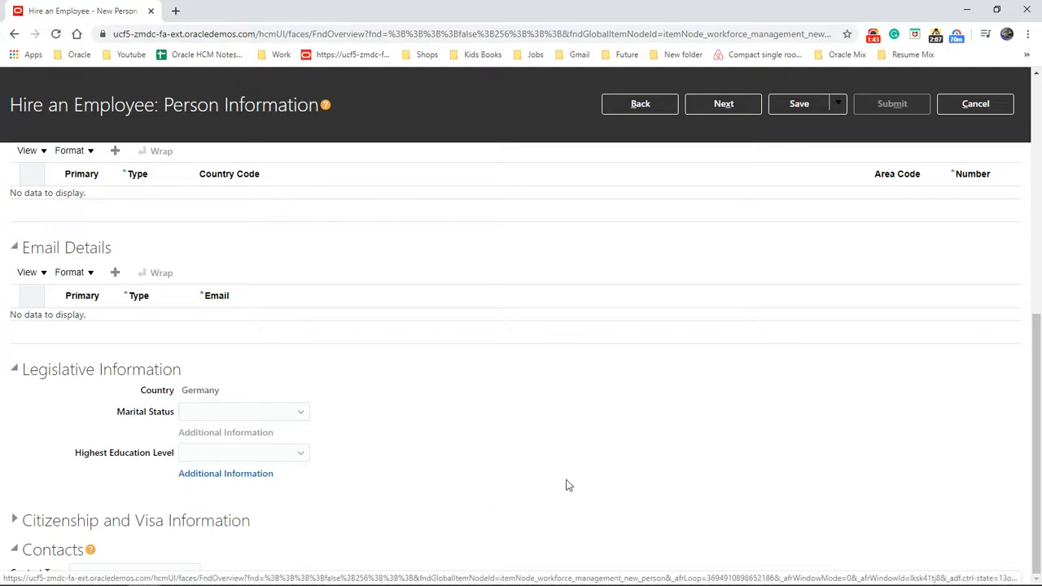
{"action": "scroll", "scroll_direction": "up", "scroll_amount": 3}
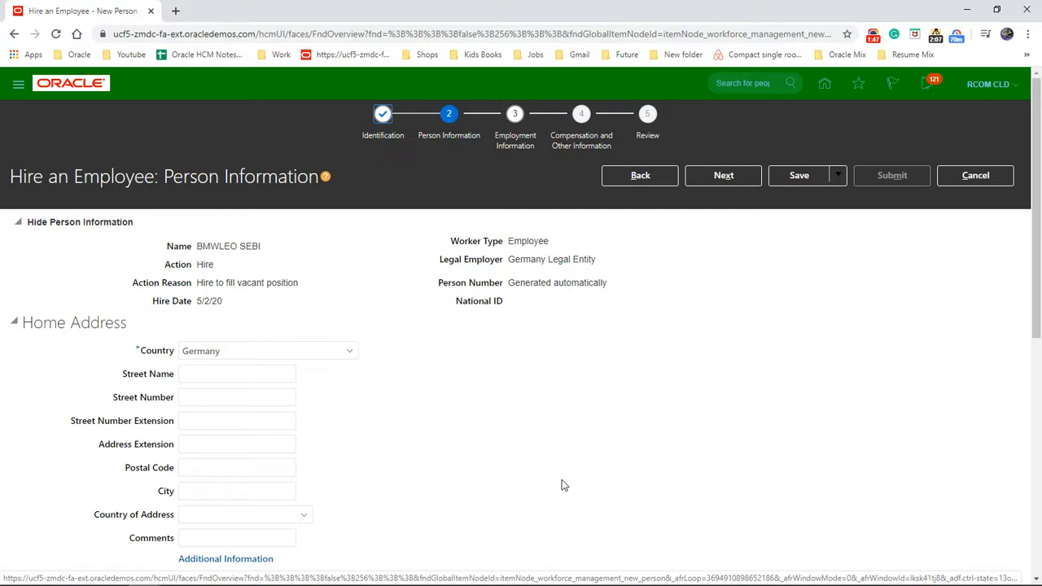
{"action": "mouse_move", "coordinate": [712, 212]}
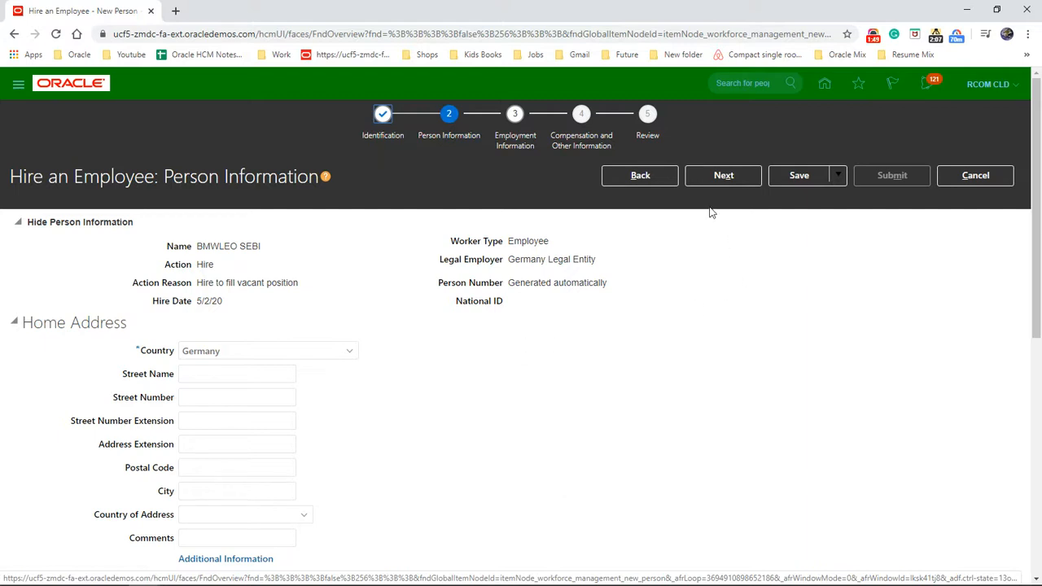
{"action": "left_click", "coordinate": [723, 175]}
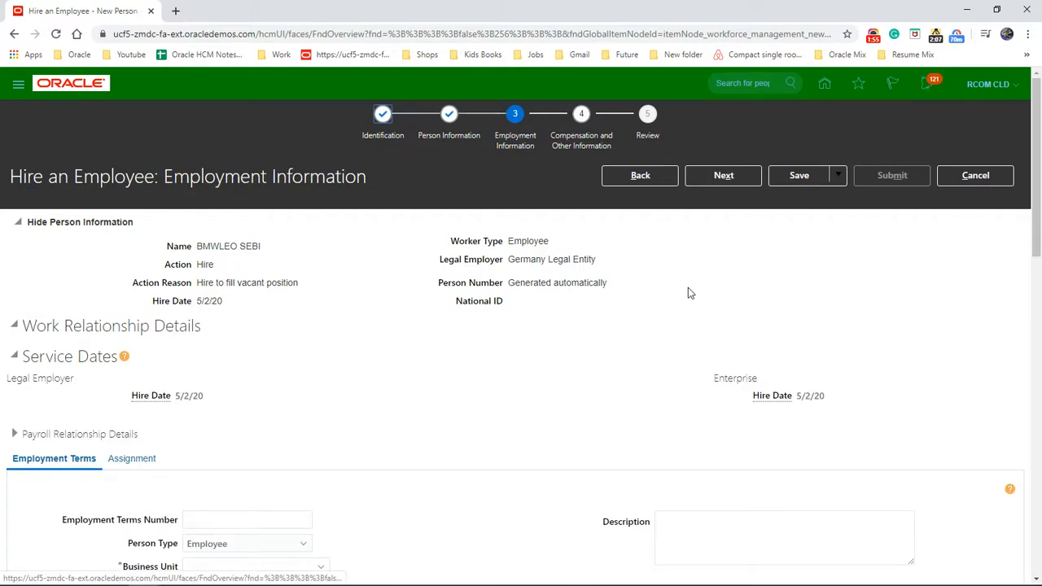
{"action": "scroll", "scroll_direction": "down", "scroll_amount": 3}
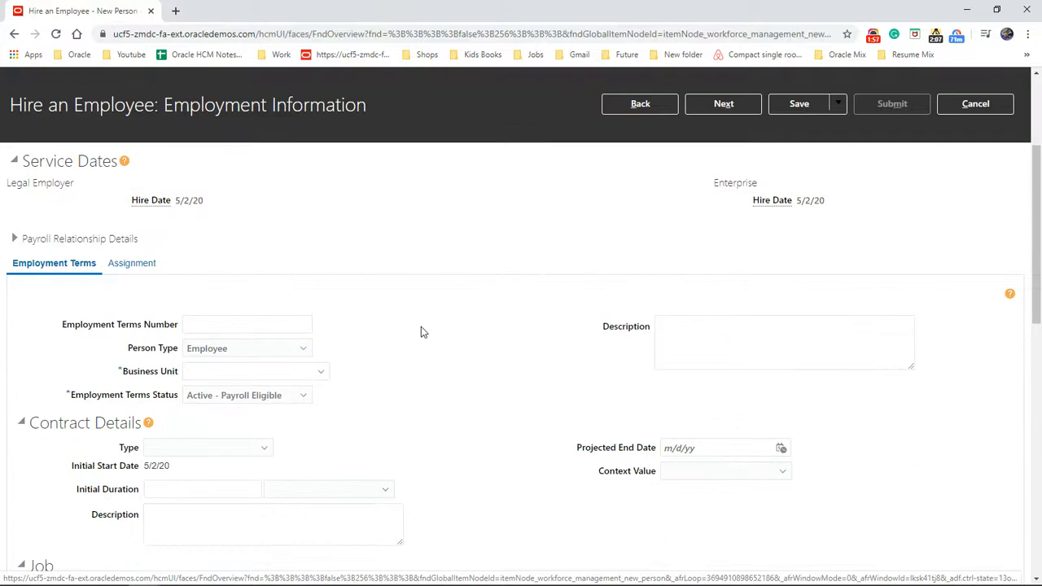
{"action": "mouse_move", "coordinate": [347, 321]}
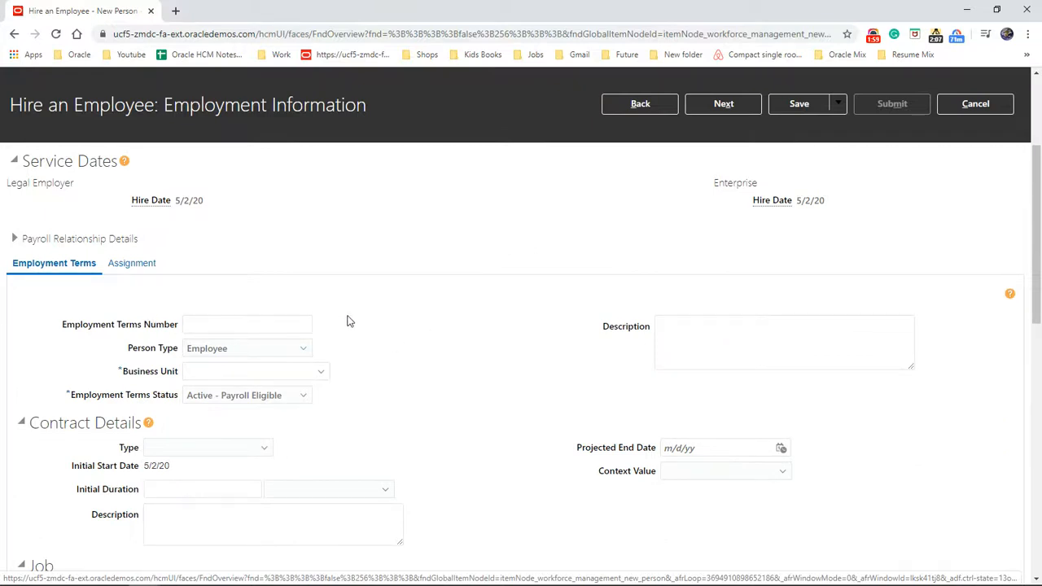
{"action": "mouse_move", "coordinate": [322, 383]}
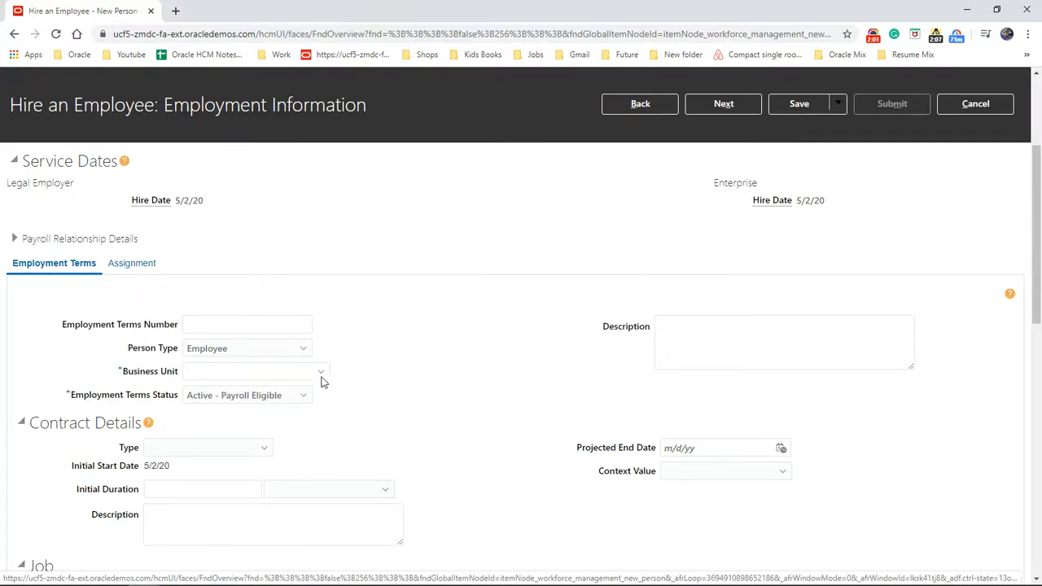
- Search for BMW GERMANY and select BMW GERMANY BU as the business unit
{"action": "left_click", "coordinate": [320, 372]}
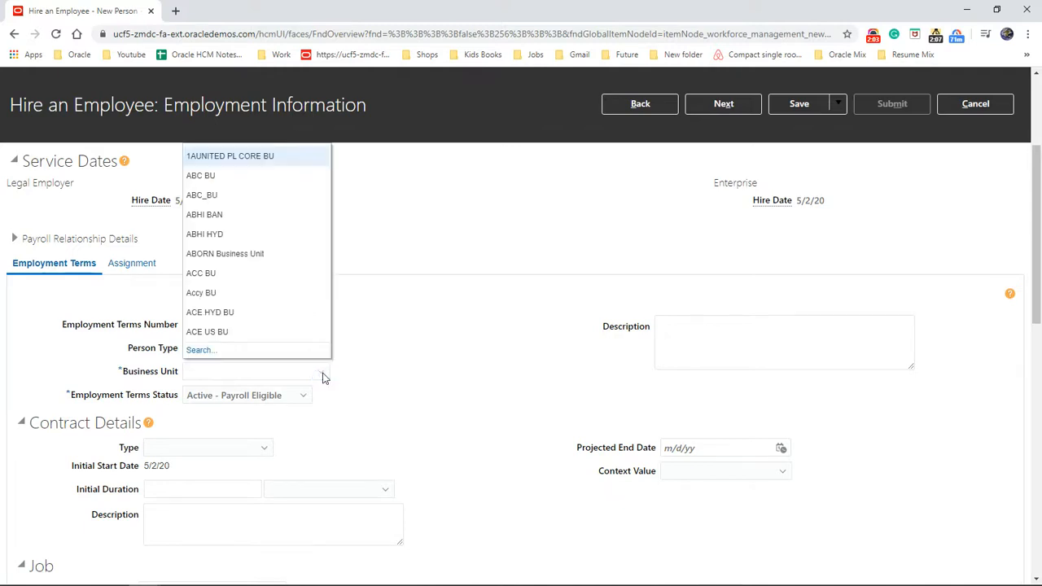
{"action": "left_click", "coordinate": [321, 372]}
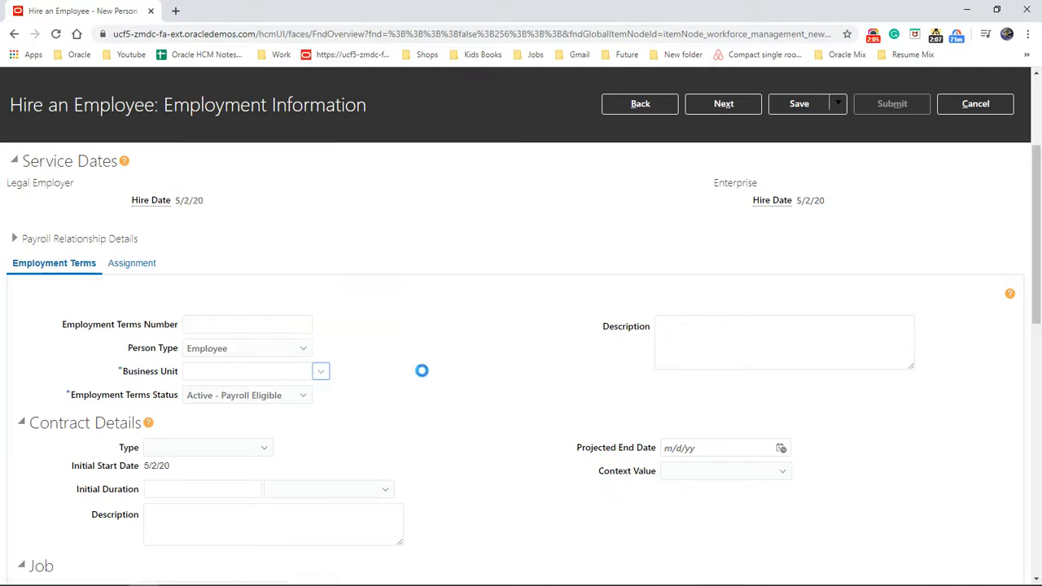
{"action": "left_click", "coordinate": [320, 371]}
{"action": "type", "text": "BMM"}
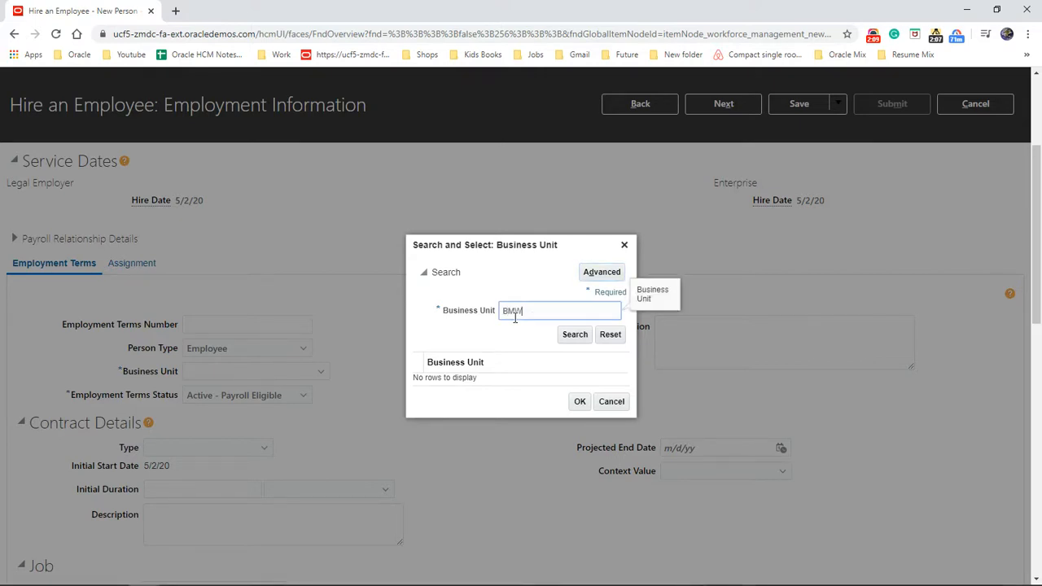
{"action": "type", "text": "GE"}
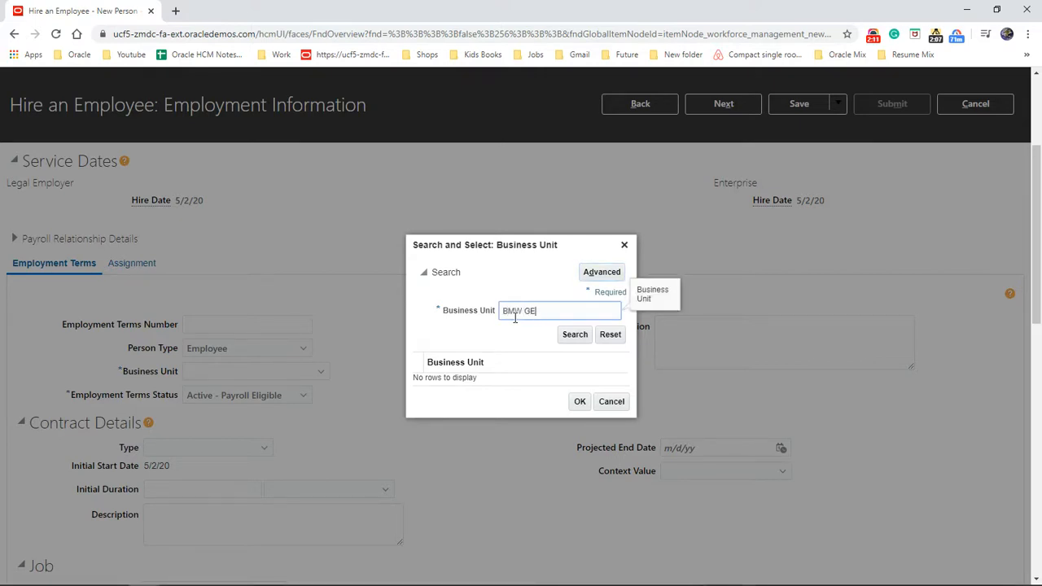
{"action": "type", "text": "RMANY"}
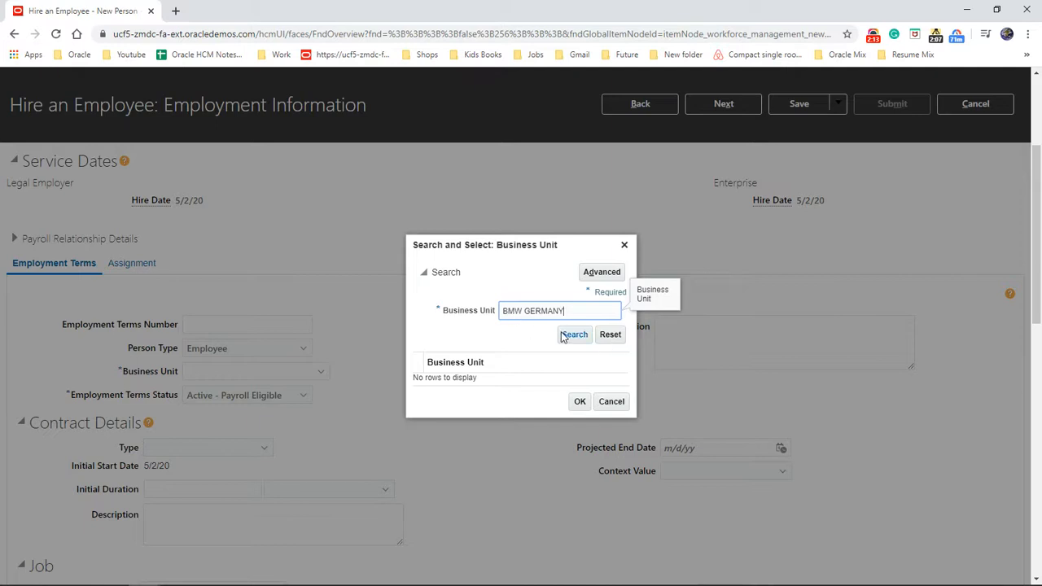
{"action": "left_click", "coordinate": [574, 334]}
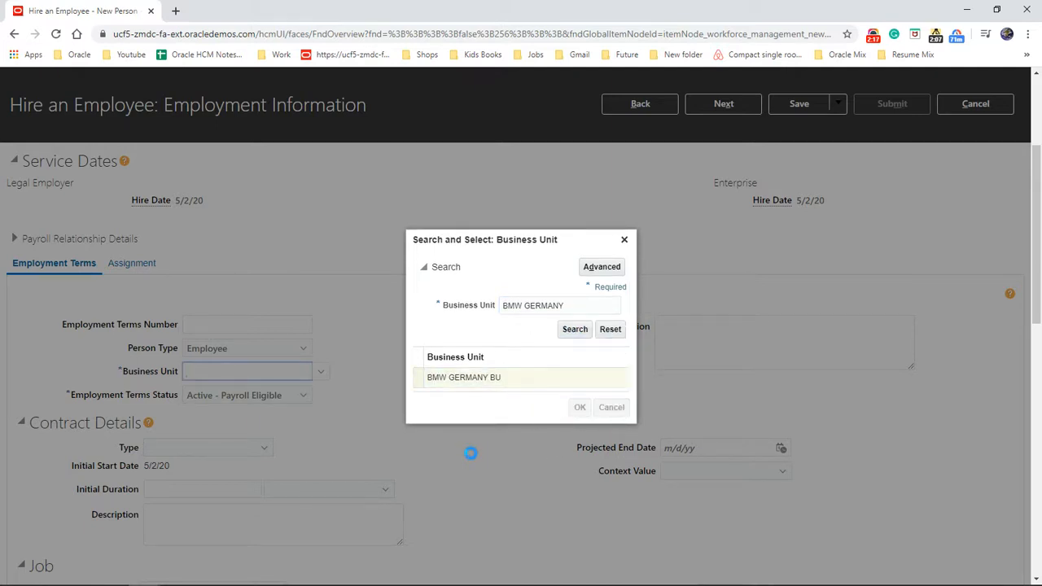
{"action": "left_click", "coordinate": [579, 407]}
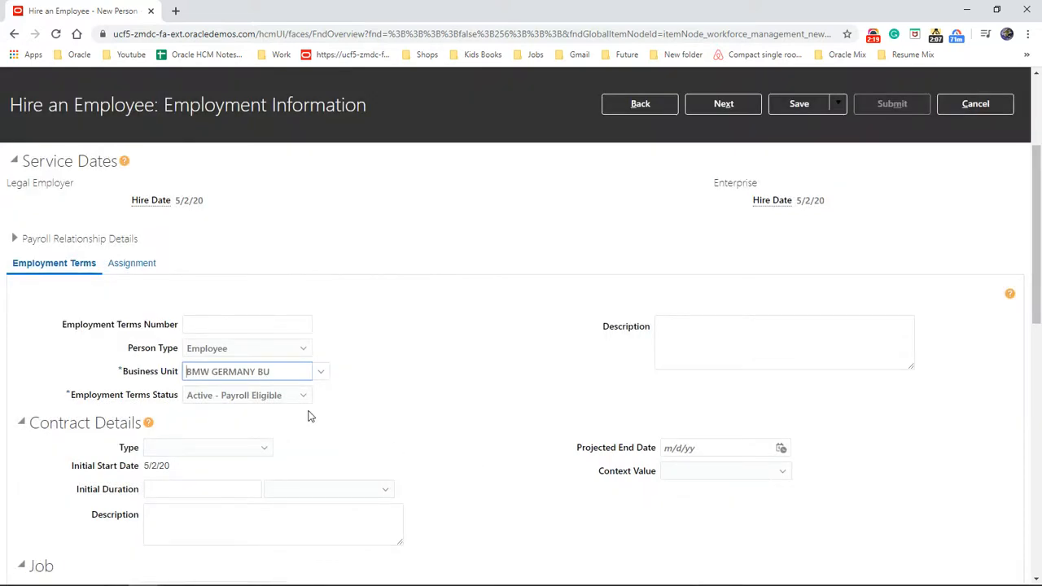
{"action": "scroll", "scroll_direction": "down", "scroll_amount": 3}
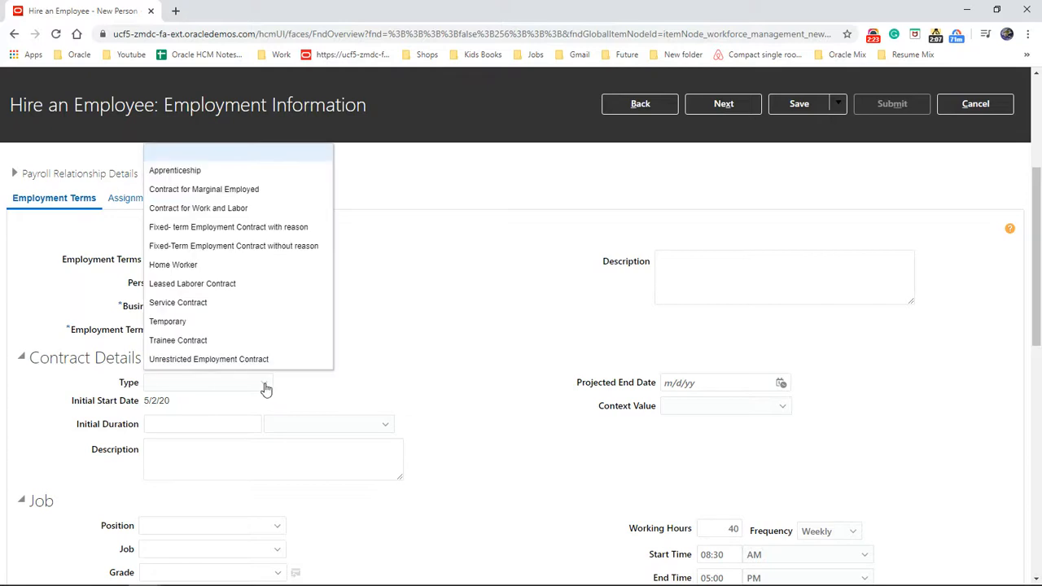
{"action": "mouse_move", "coordinate": [270, 321]}
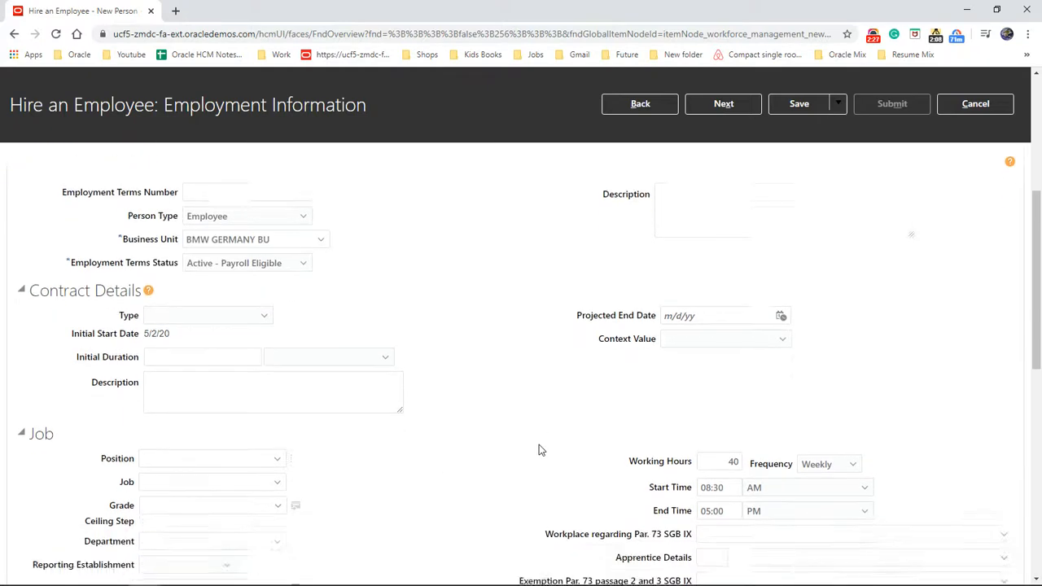
{"action": "scroll", "scroll_direction": "down", "scroll_amount": 3}
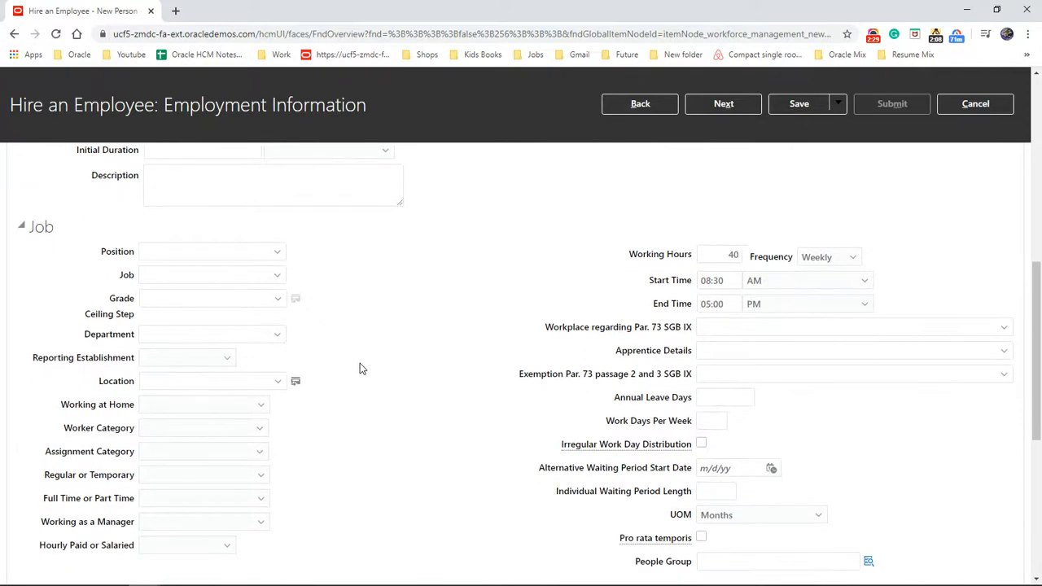
{"action": "scroll", "scroll_direction": "down", "scroll_amount": 3}
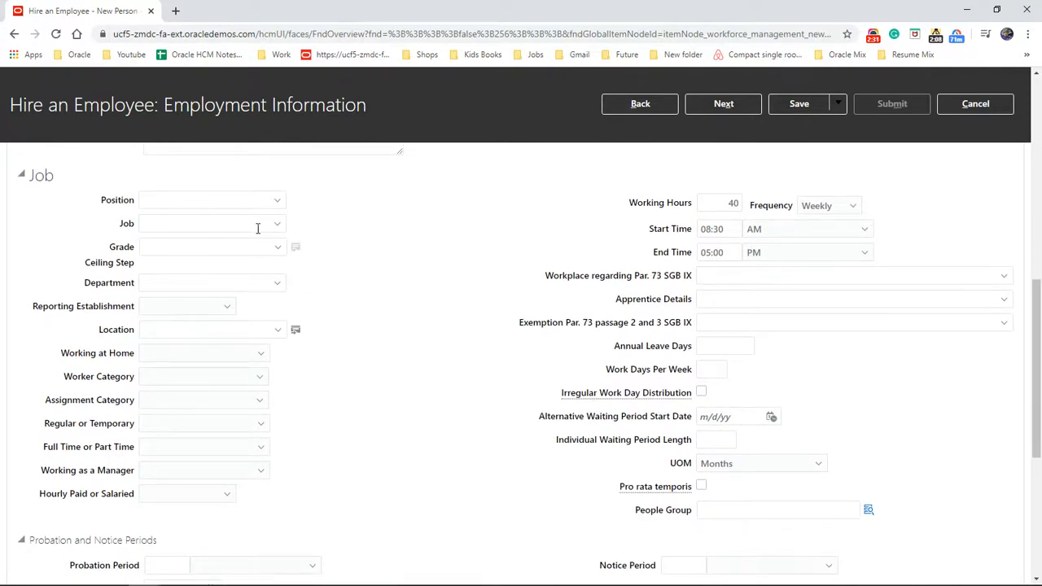
{"action": "mouse_move", "coordinate": [480, 513]}
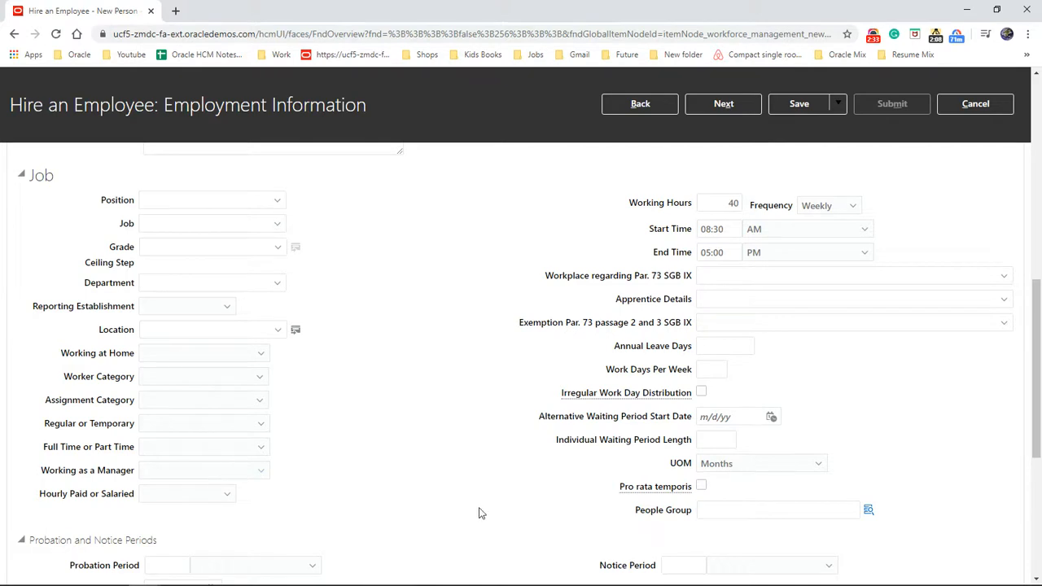
{"action": "mouse_move", "coordinate": [489, 434]}
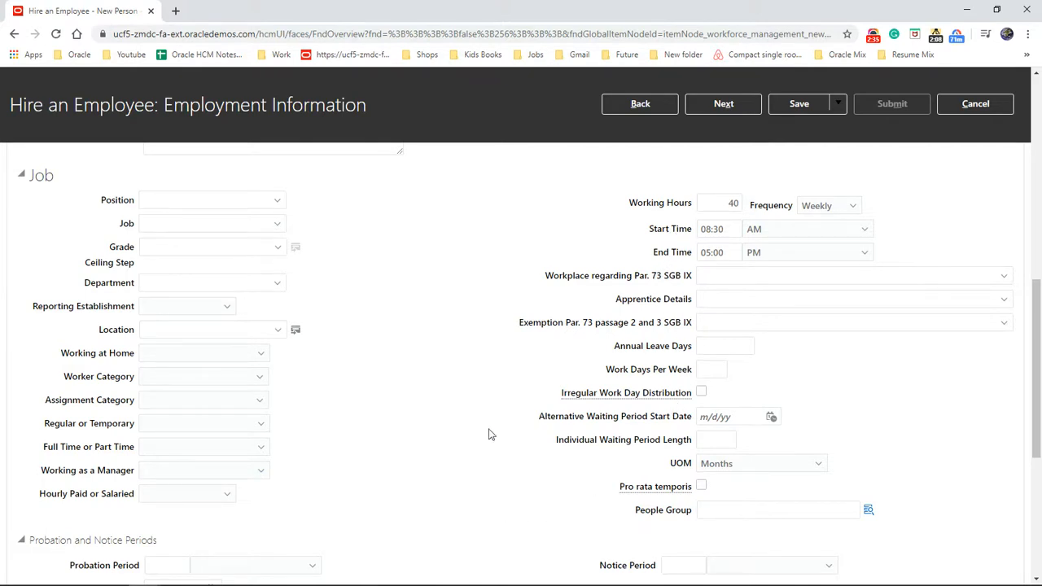
{"action": "scroll", "scroll_direction": "down", "scroll_amount": 3}
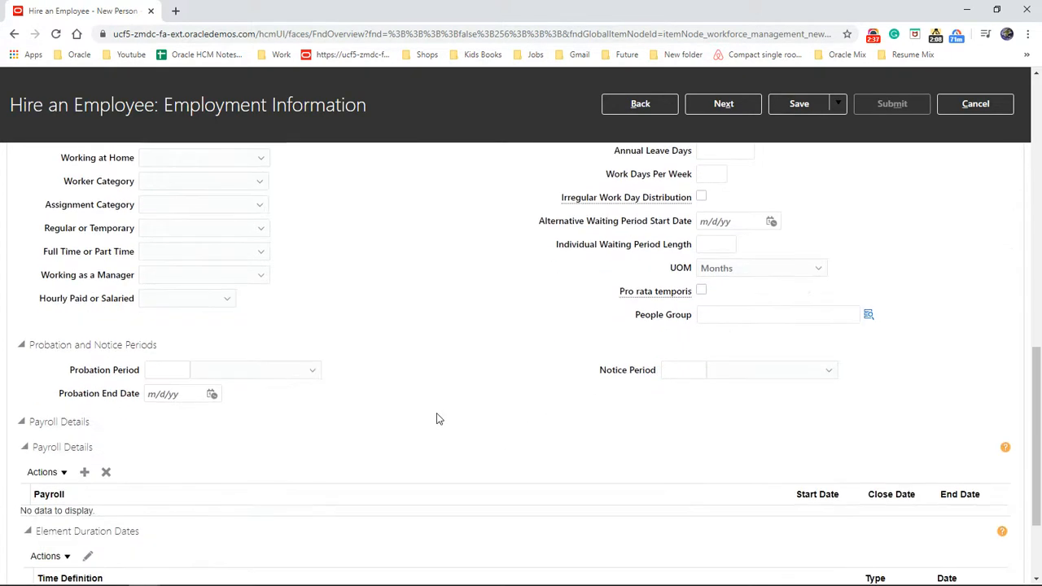
{"action": "scroll", "scroll_direction": "down", "scroll_amount": 3}
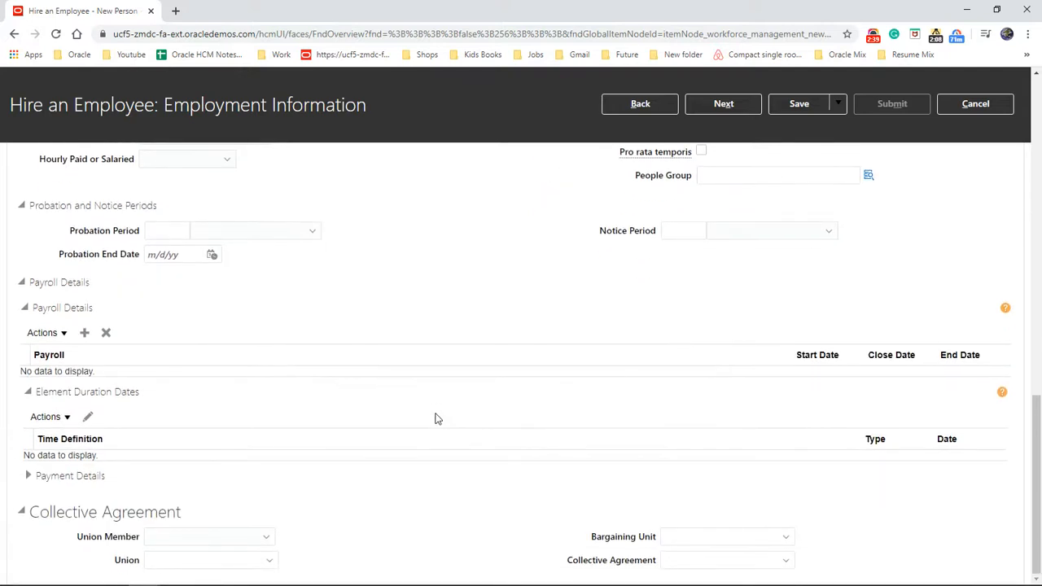
{"action": "scroll", "scroll_direction": "up", "scroll_amount": 3}
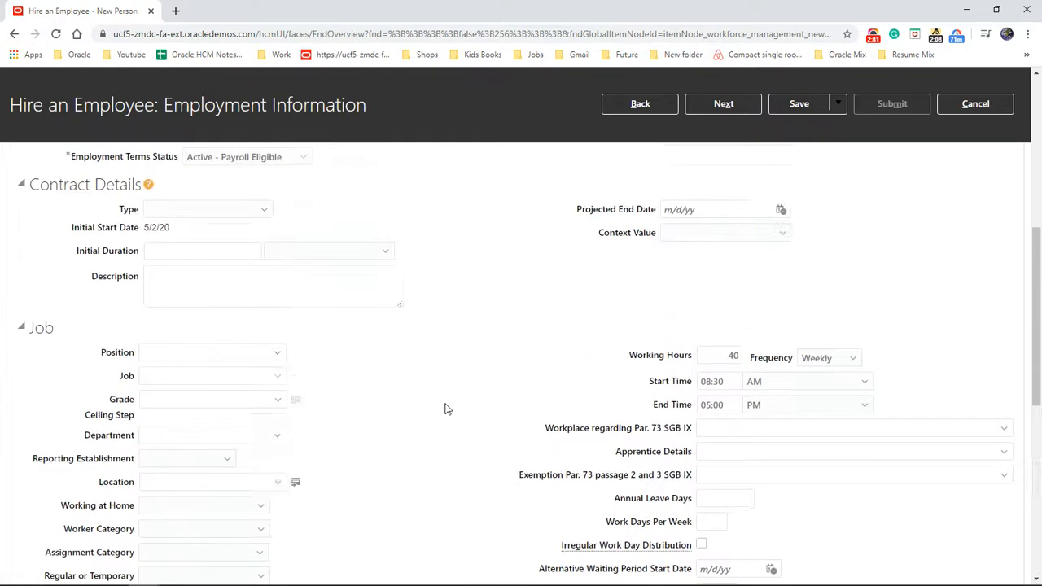
{"action": "scroll", "scroll_direction": "up", "scroll_amount": 3}
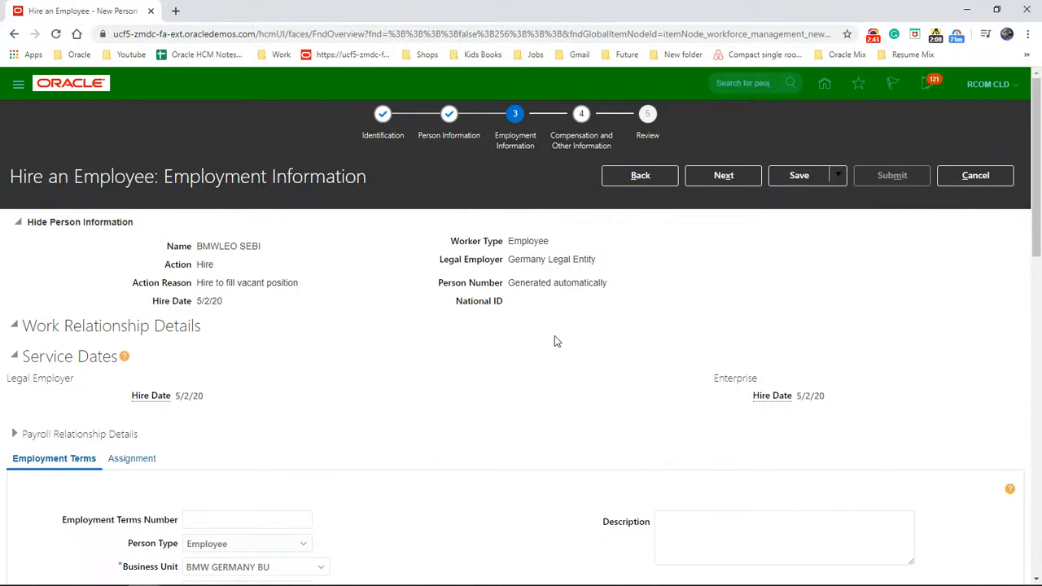
- Pass through Employment Information and Compensation with salary basis and amount left blank
{"action": "left_click", "coordinate": [723, 175]}
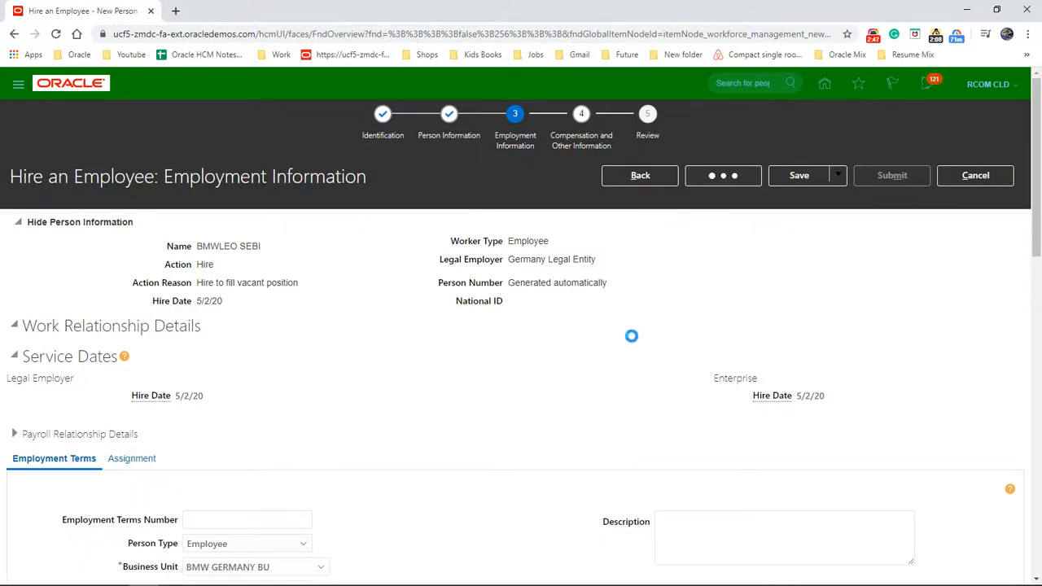
{"action": "left_click", "coordinate": [724, 175]}
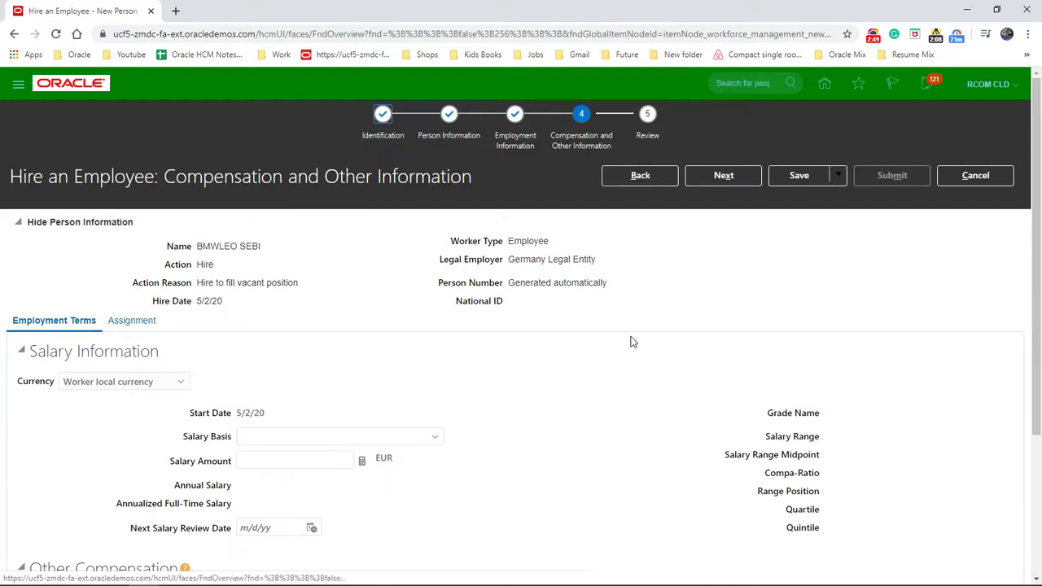
{"action": "scroll", "scroll_direction": "down", "scroll_amount": 3}
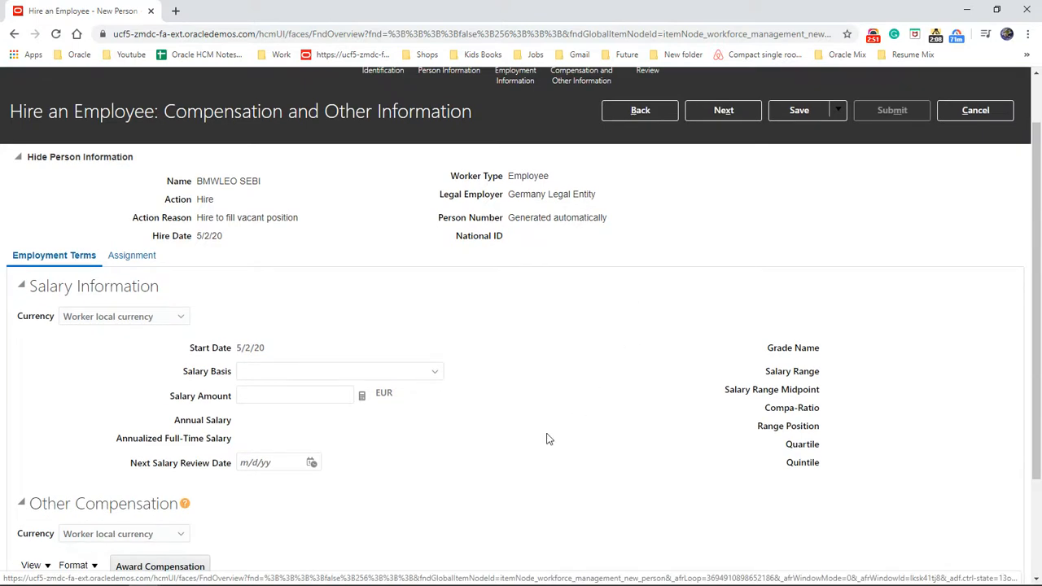
{"action": "mouse_move", "coordinate": [388, 343]}
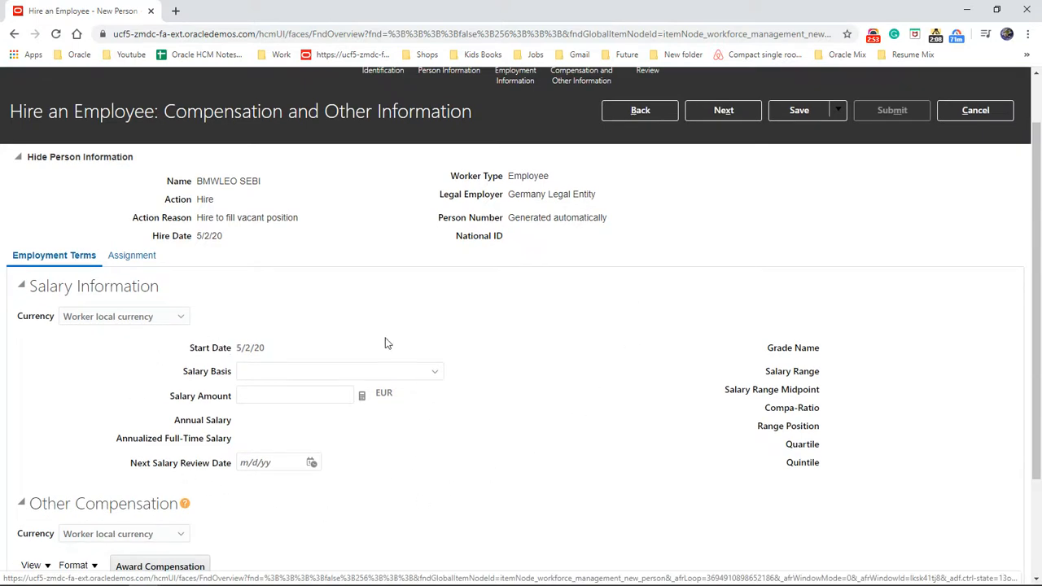
{"action": "mouse_move", "coordinate": [536, 388]}
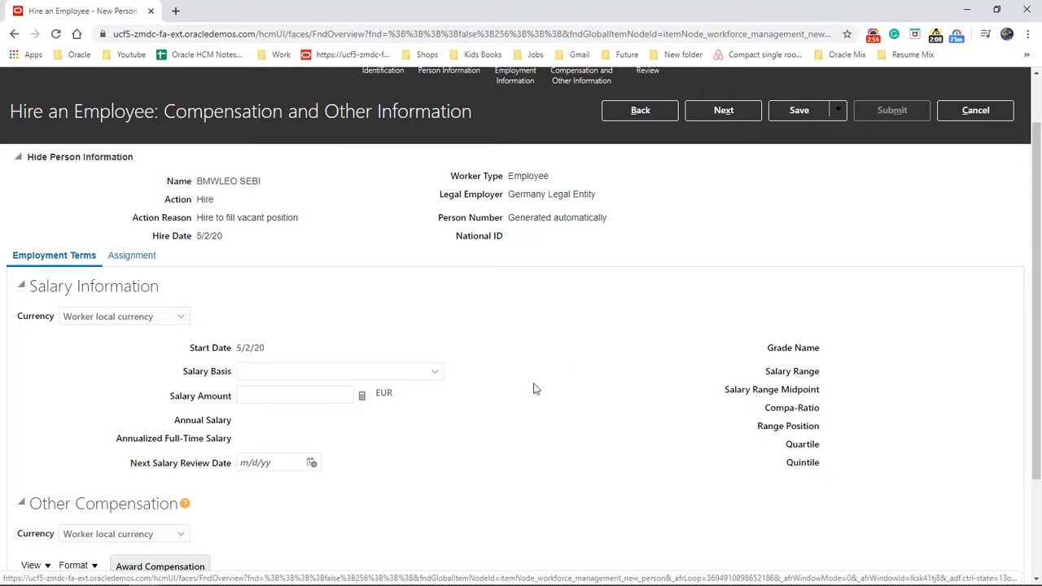
{"action": "left_click", "coordinate": [18, 156]}
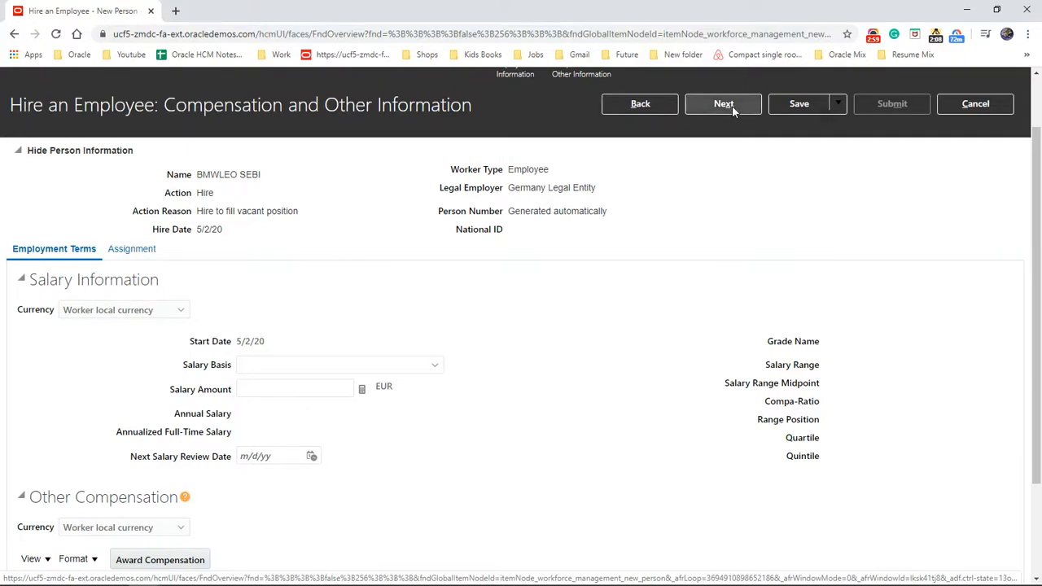
{"action": "left_click", "coordinate": [724, 103]}
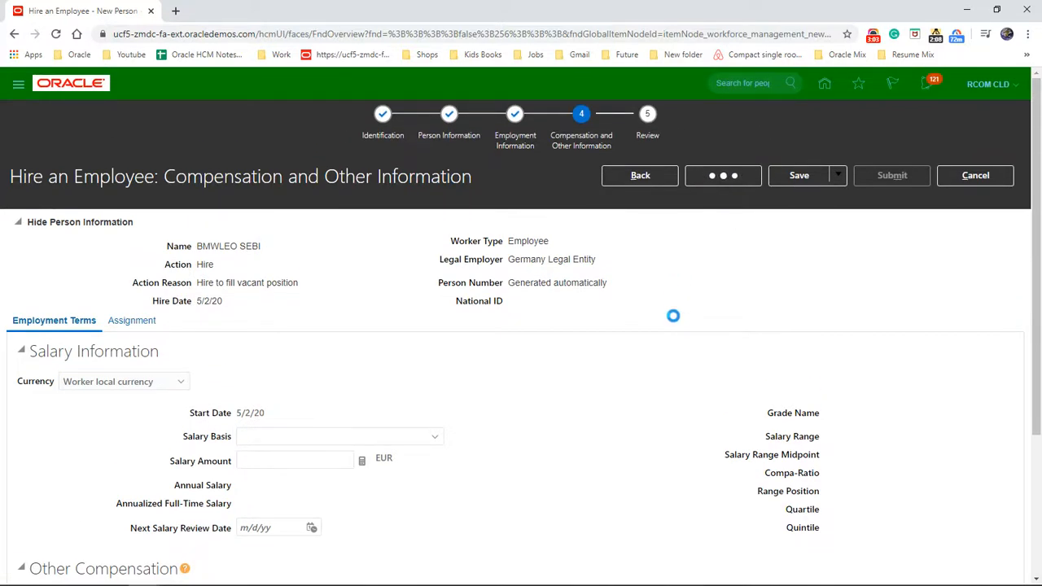
- Scroll through the Review summary: Basic, Person and Employment Information for BMWLEO SEBI
{"action": "left_click", "coordinate": [723, 175]}
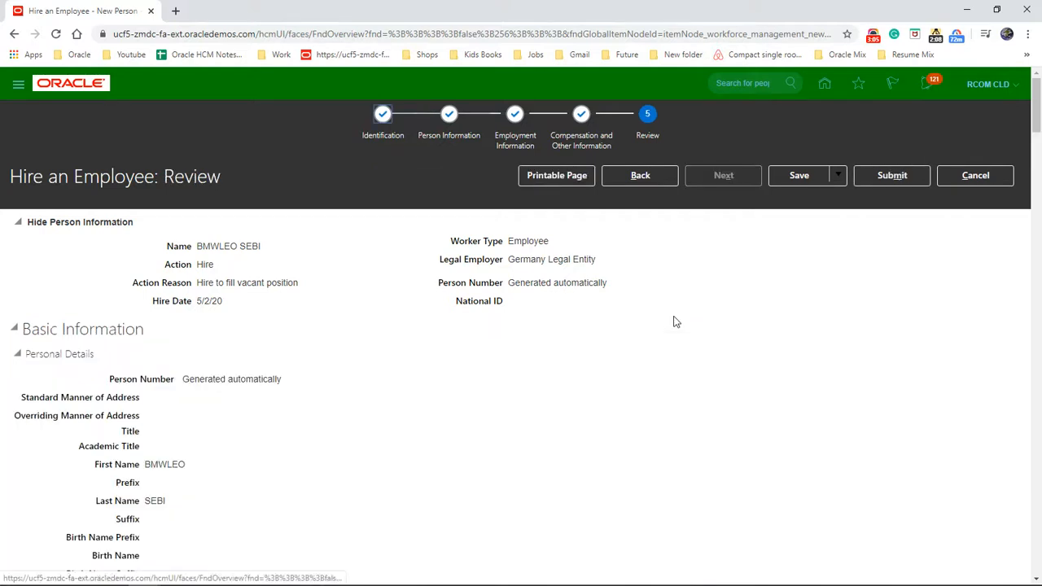
{"action": "mouse_move", "coordinate": [823, 394]}
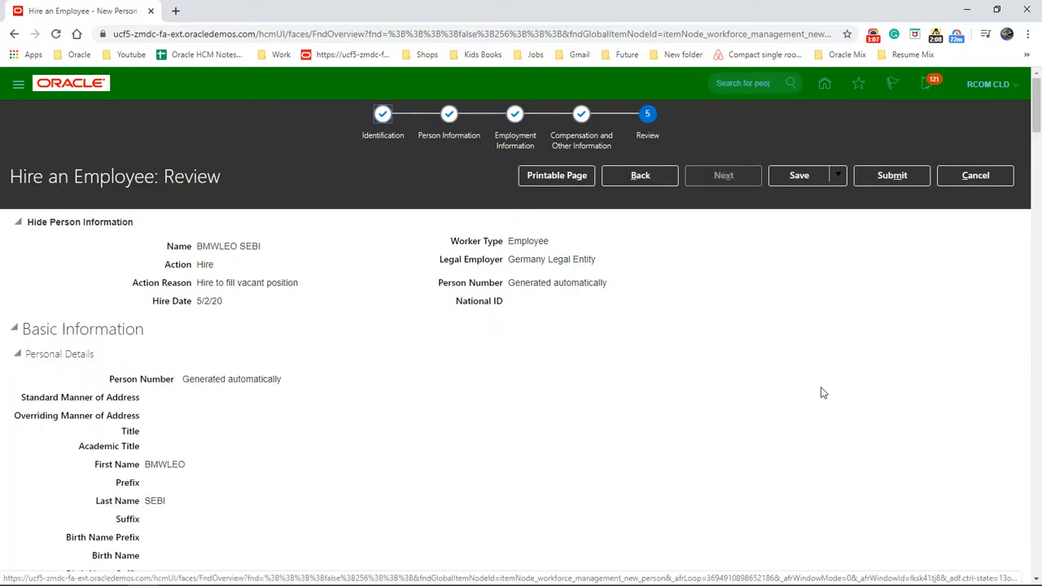
{"action": "scroll", "scroll_direction": "down", "scroll_amount": 3}
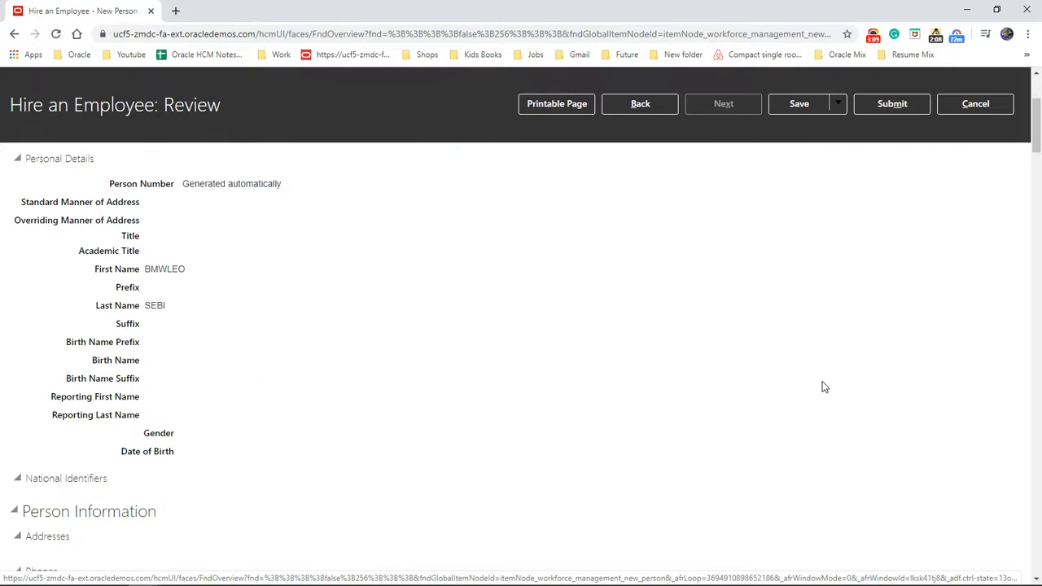
{"action": "scroll", "scroll_direction": "down", "scroll_amount": 3}
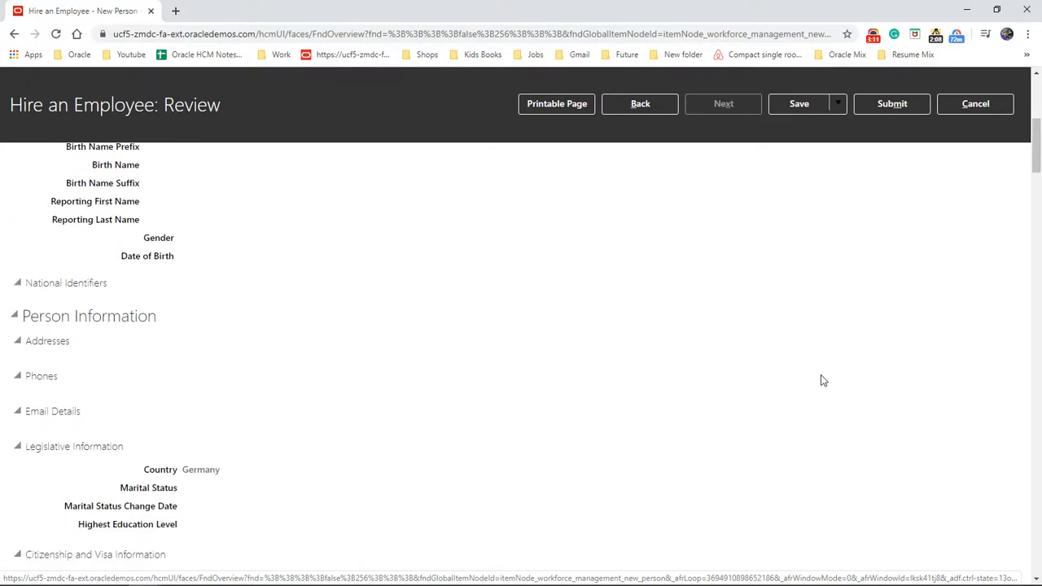
{"action": "scroll", "scroll_direction": "down", "scroll_amount": 3}
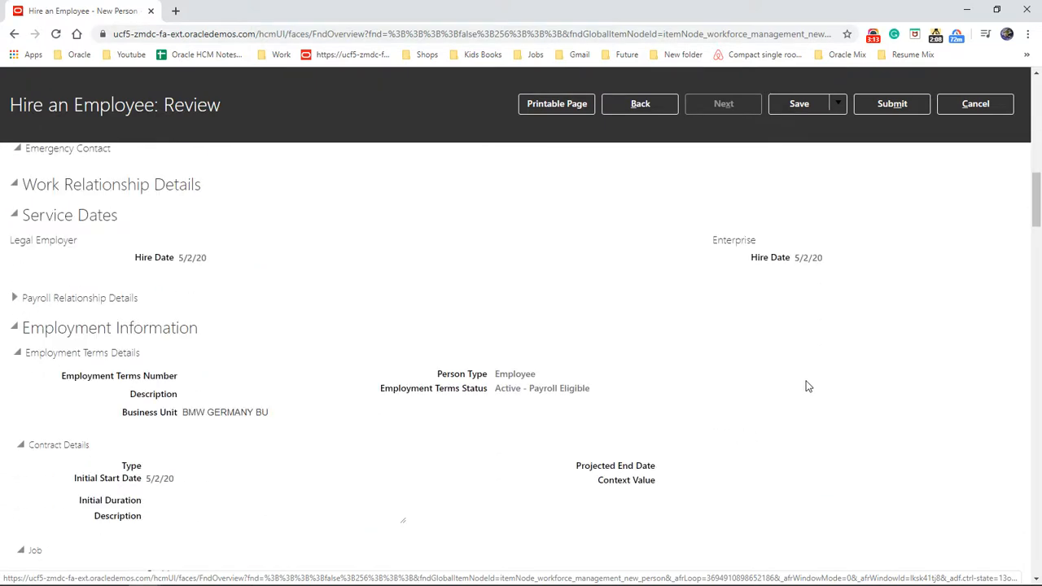
{"action": "mouse_move", "coordinate": [765, 418]}
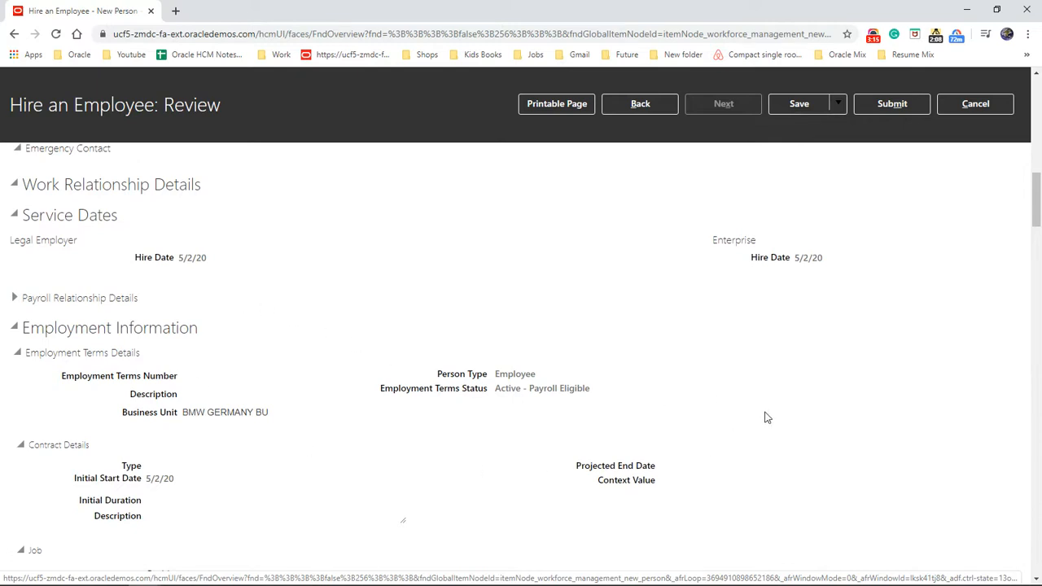
{"action": "scroll", "scroll_direction": "down", "scroll_amount": 3}
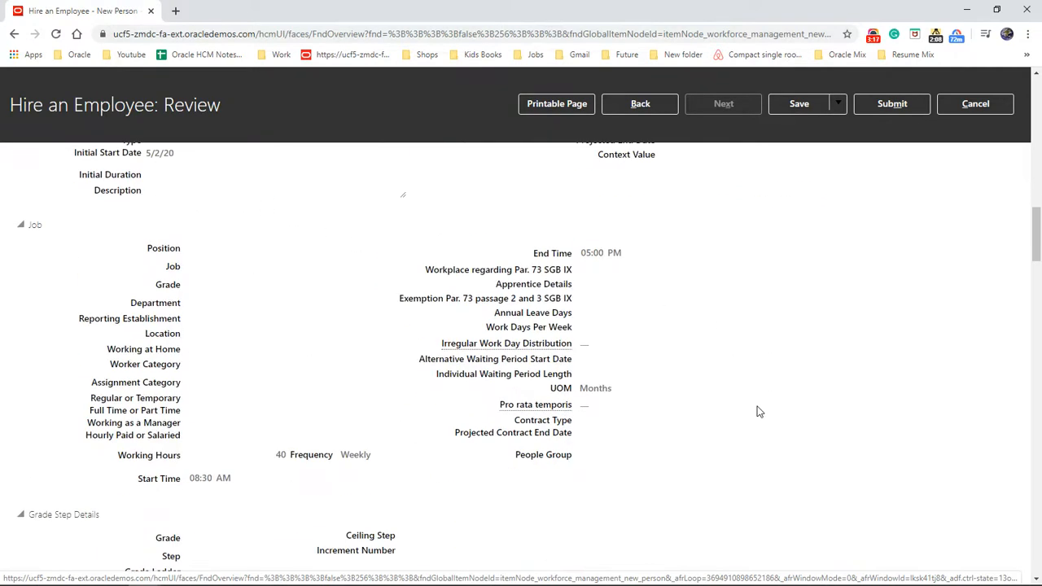
{"action": "scroll", "scroll_direction": "down", "scroll_amount": 3}
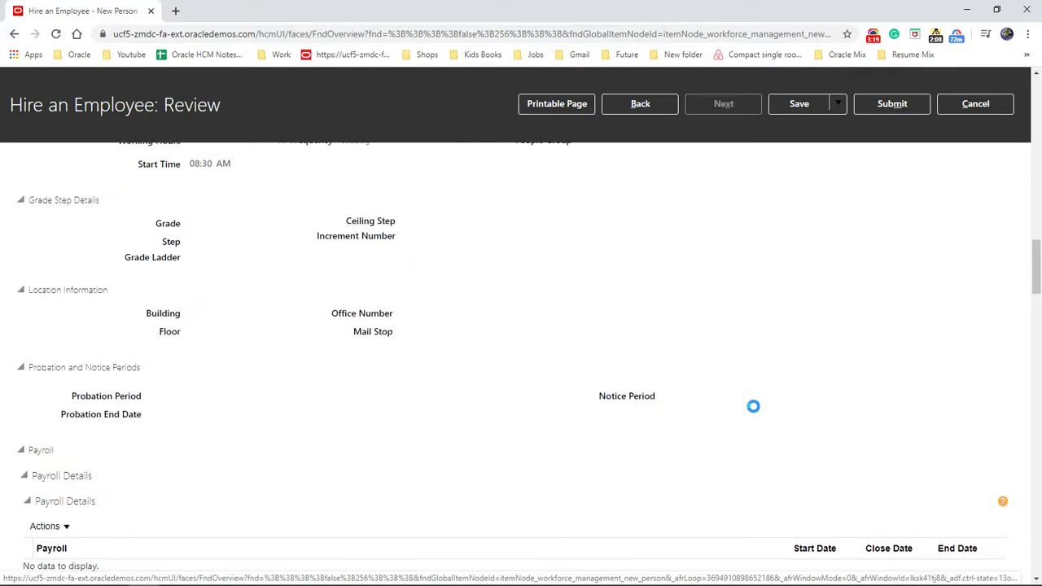